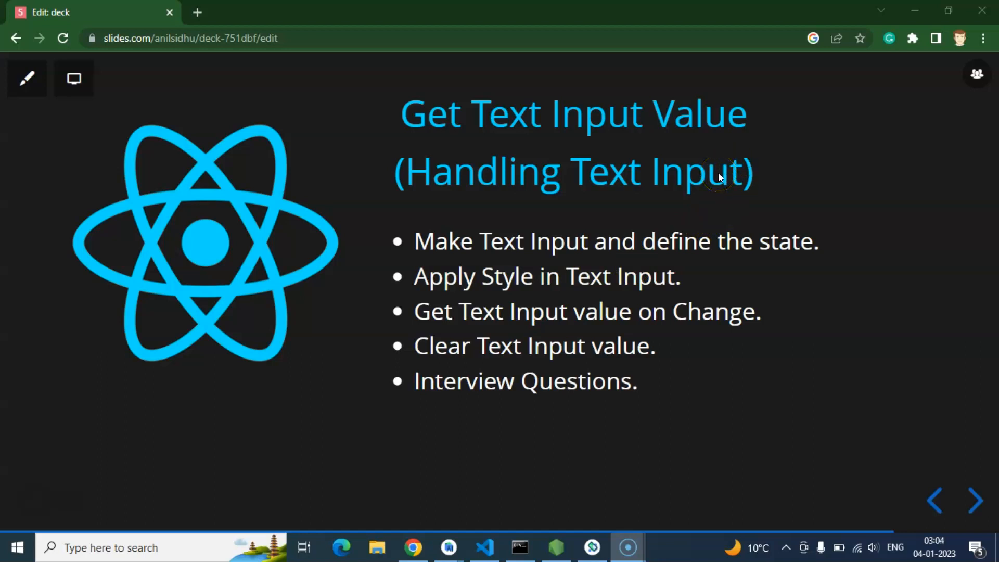
{"action": "mouse_move", "coordinate": [626, 257]}
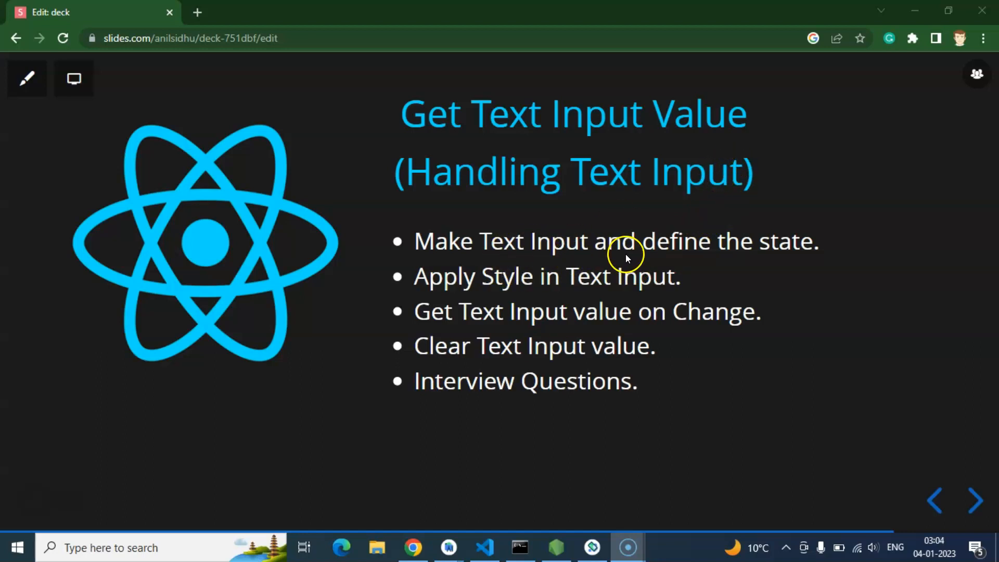
{"action": "mouse_move", "coordinate": [748, 257]}
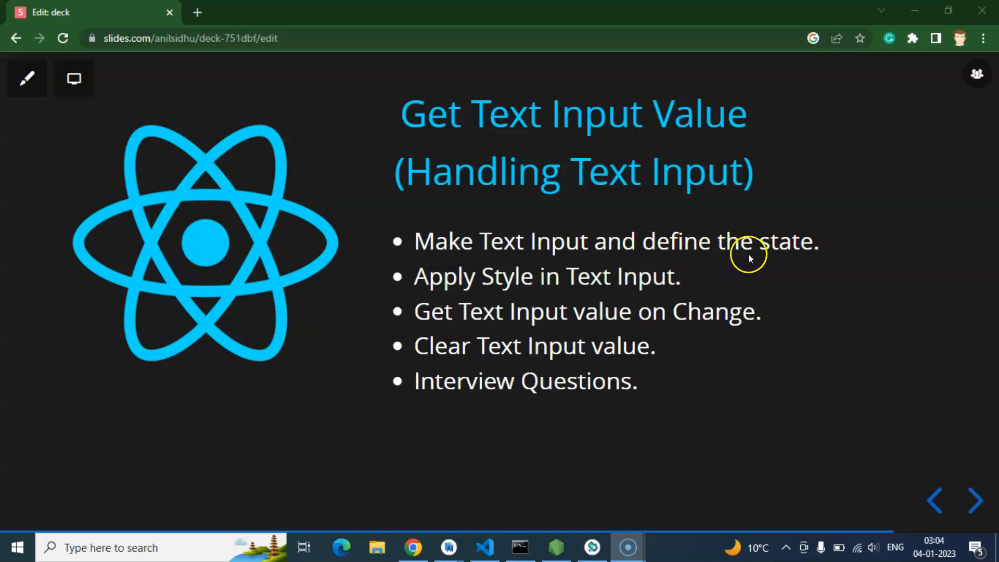
{"action": "mouse_move", "coordinate": [681, 256]}
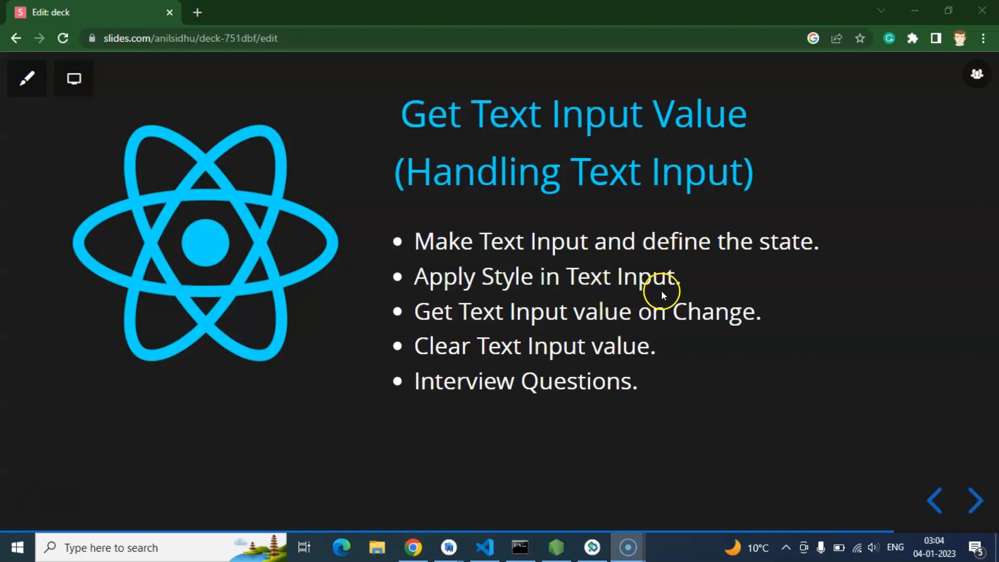
{"action": "mouse_move", "coordinate": [659, 326]}
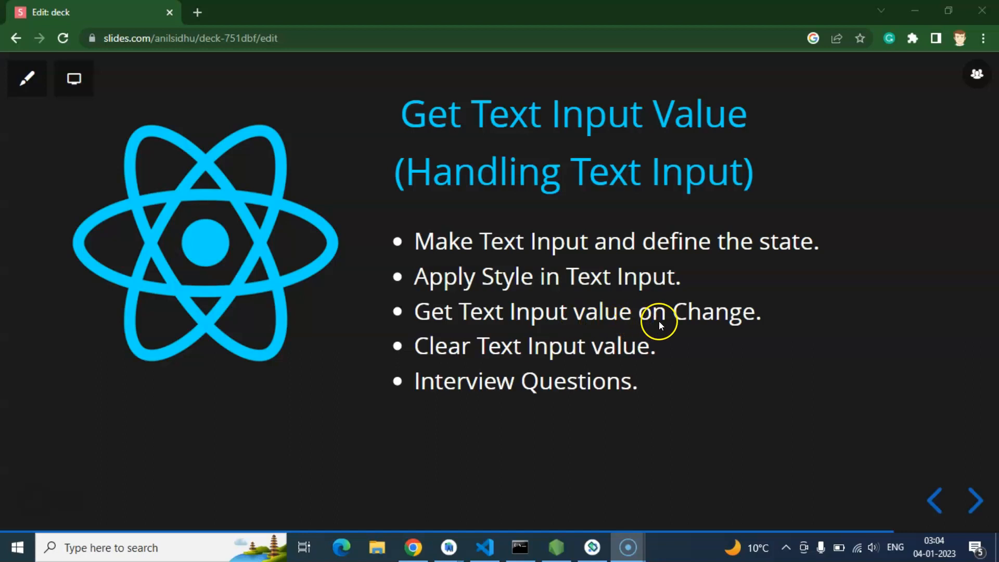
{"action": "mouse_move", "coordinate": [729, 323]}
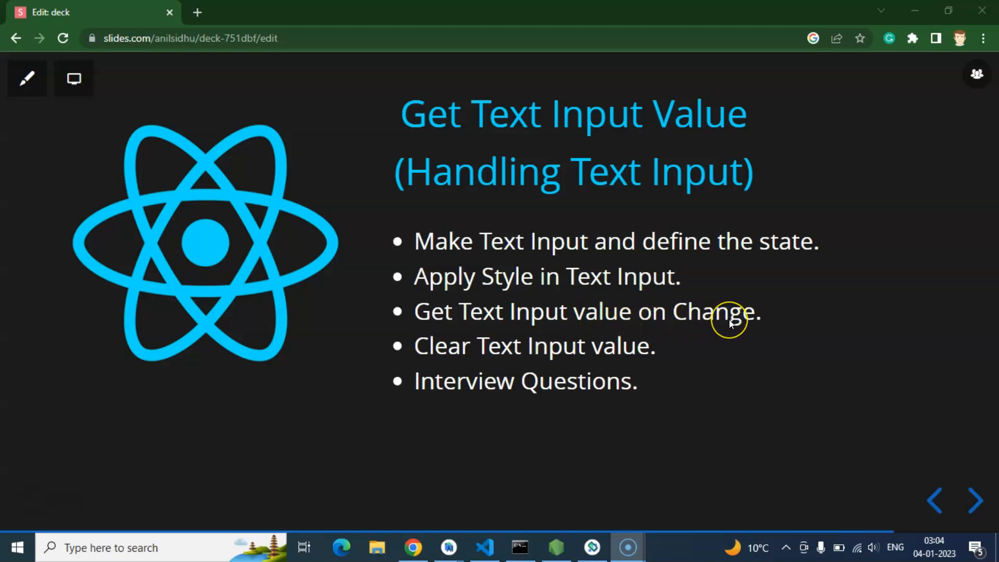
{"action": "mouse_move", "coordinate": [541, 362]}
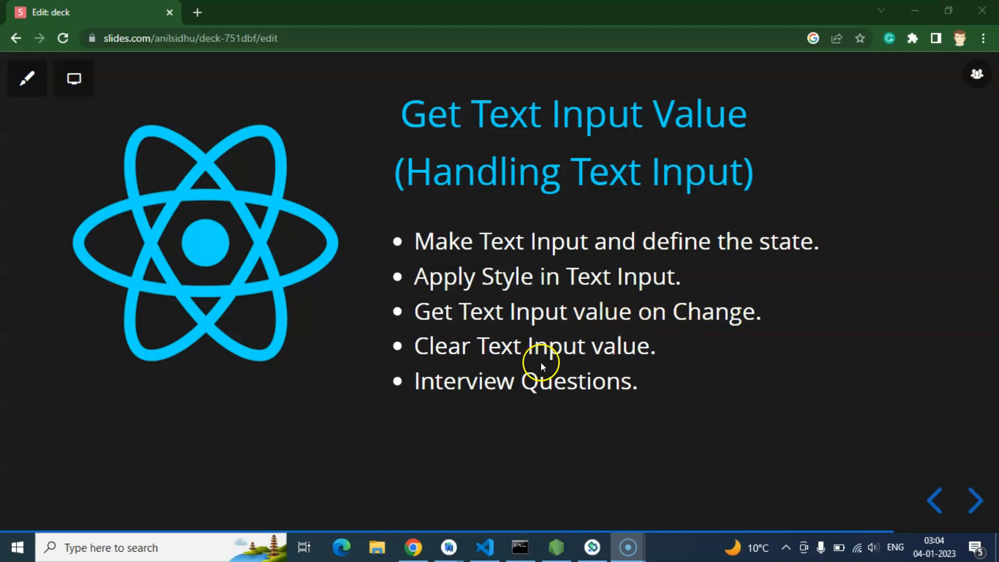
{"action": "mouse_move", "coordinate": [552, 361]}
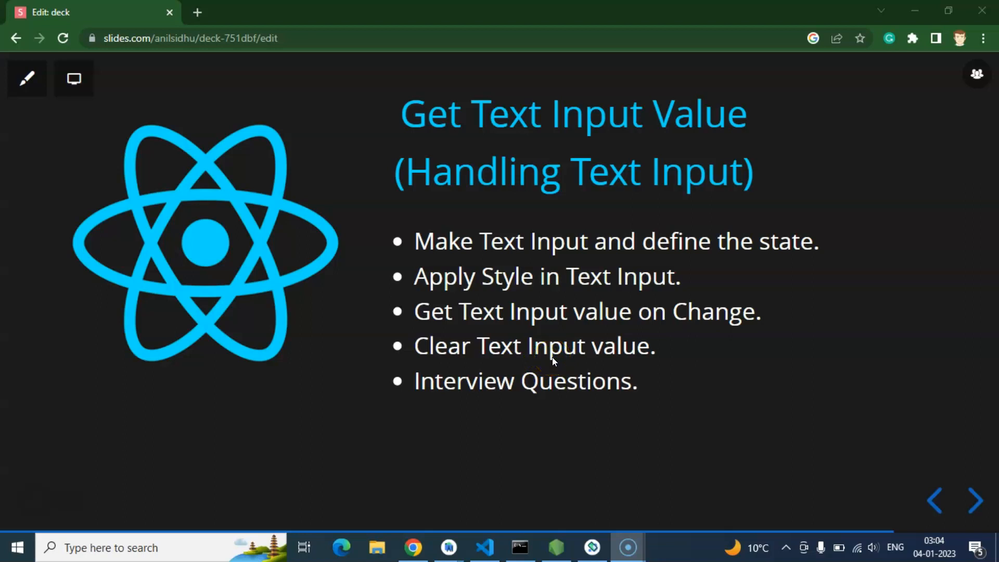
{"action": "mouse_move", "coordinate": [649, 363]}
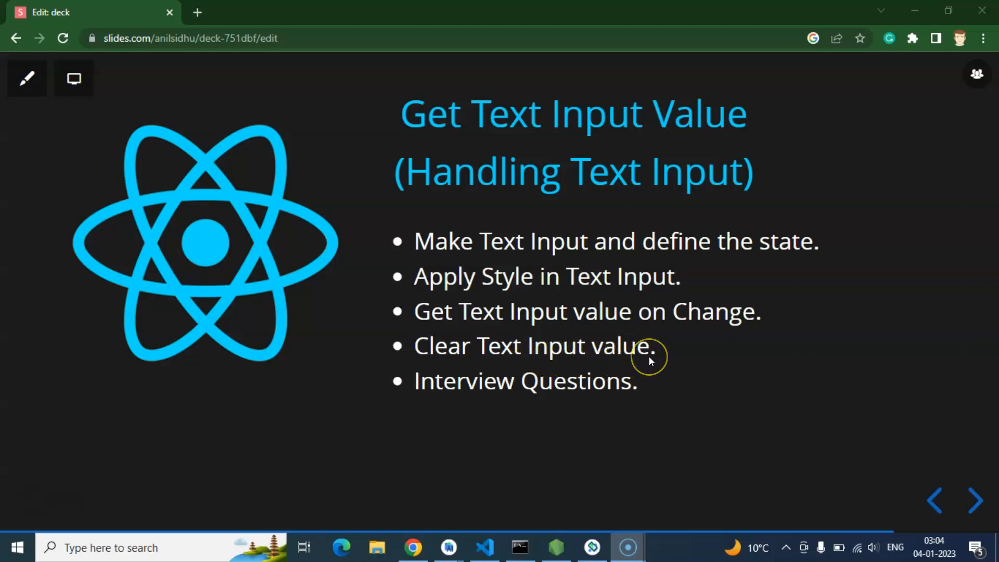
{"action": "mouse_move", "coordinate": [652, 390]}
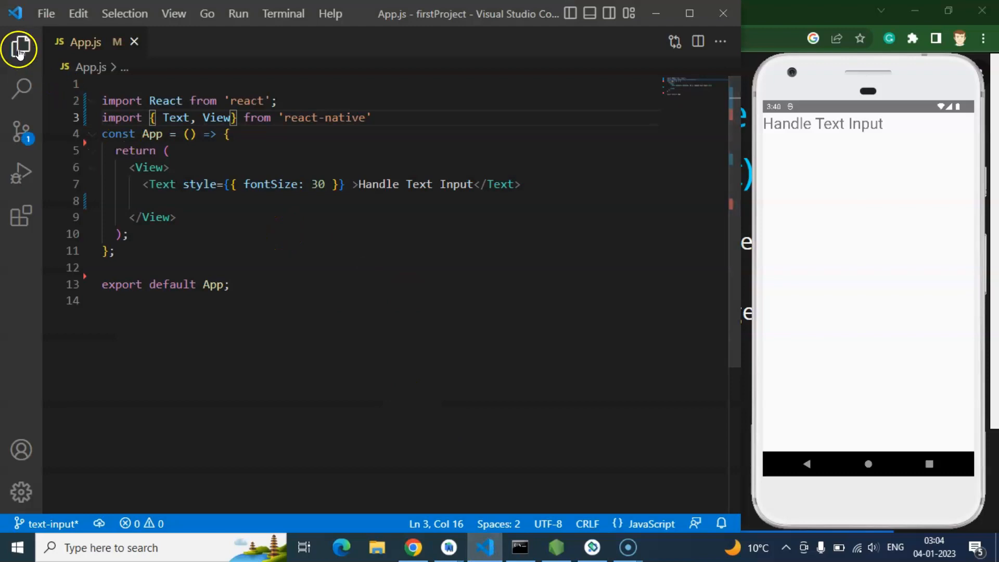
- Add a <TextInput element under the heading, auto-importing TextInput from react-native via IntelliSense
{"action": "left_click", "coordinate": [19, 48]}
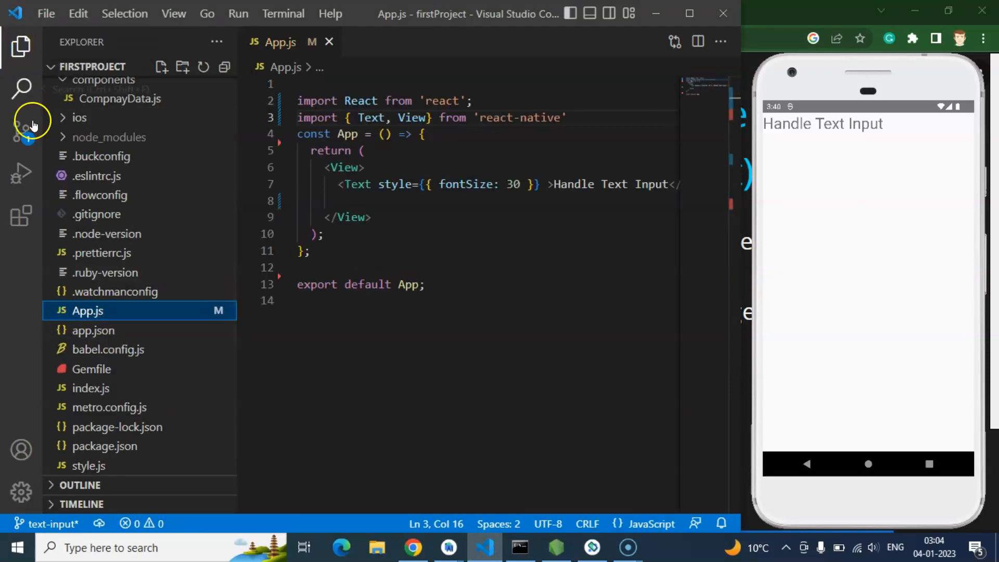
{"action": "left_click", "coordinate": [16, 45]}
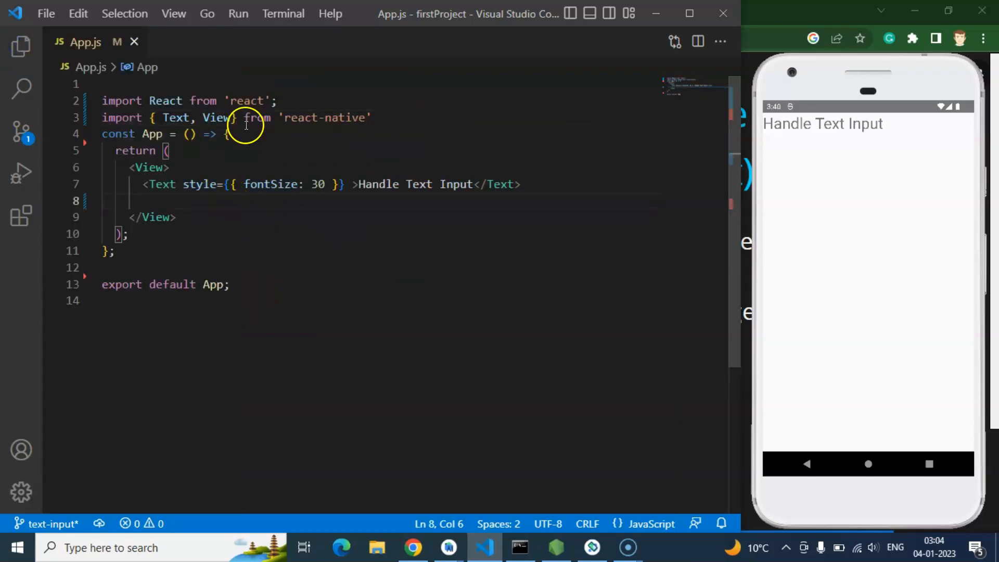
{"action": "type", "text": "<"}
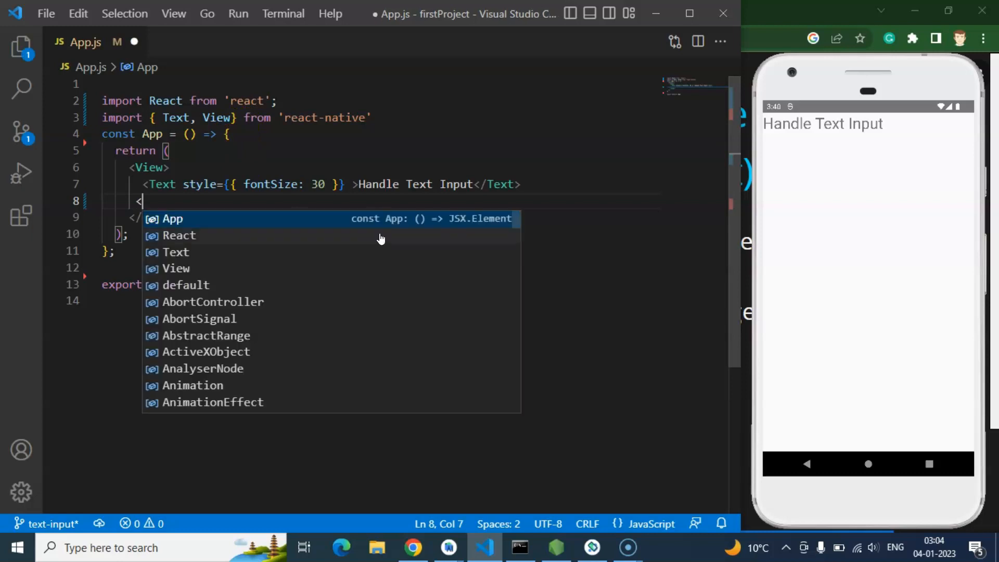
{"action": "type", "text": "T"}
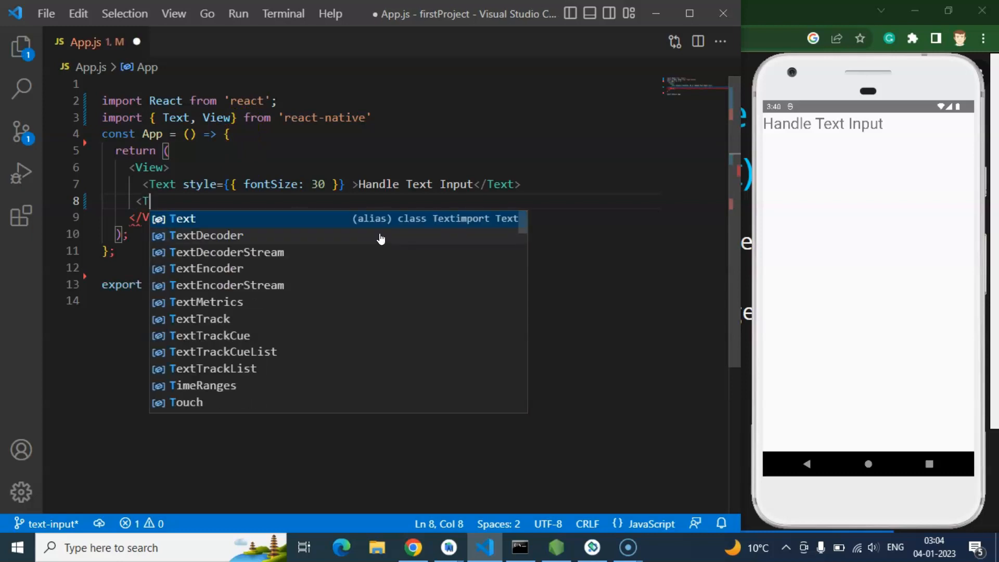
{"action": "type", "text": "extInput"}
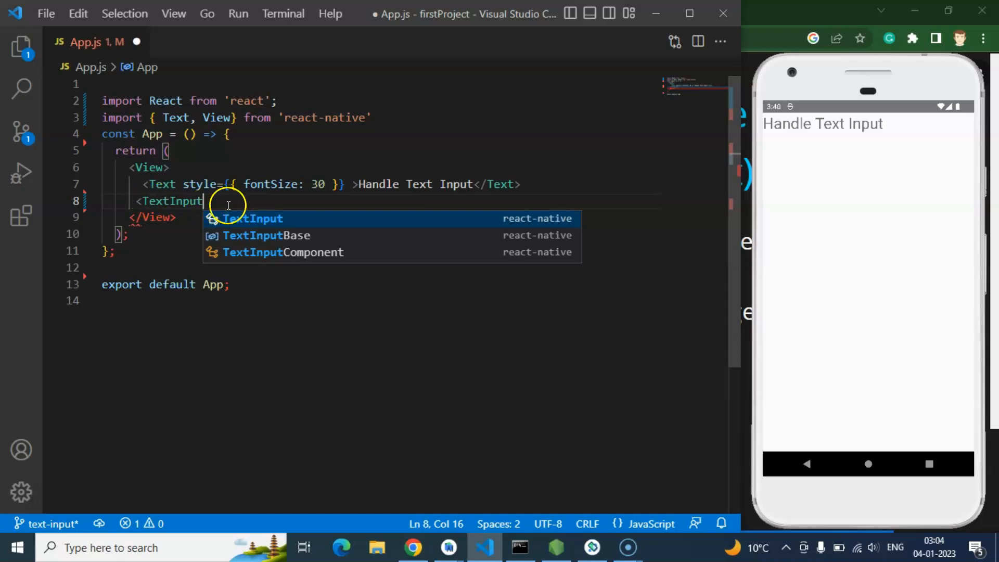
{"action": "mouse_move", "coordinate": [264, 221]}
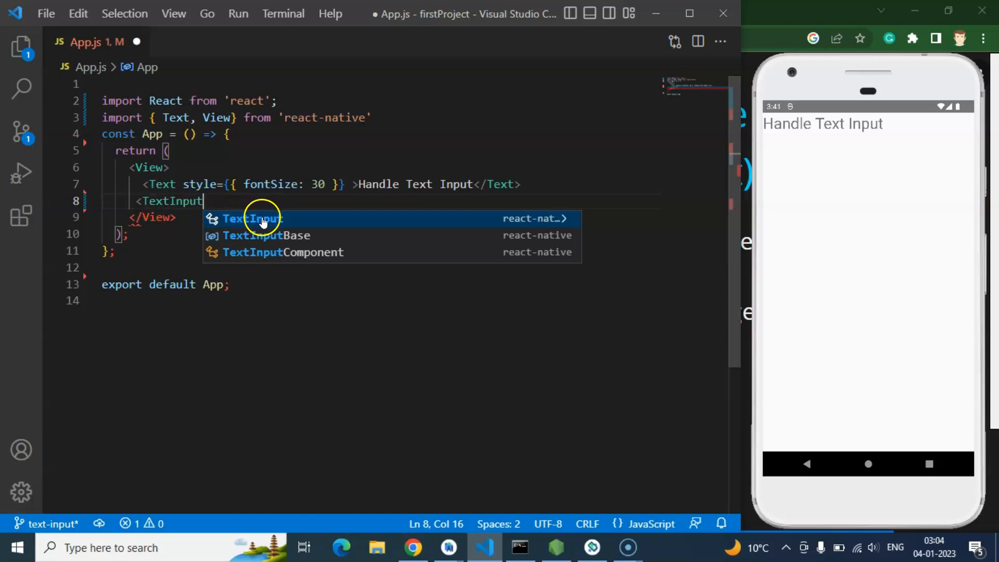
{"action": "mouse_move", "coordinate": [529, 223]}
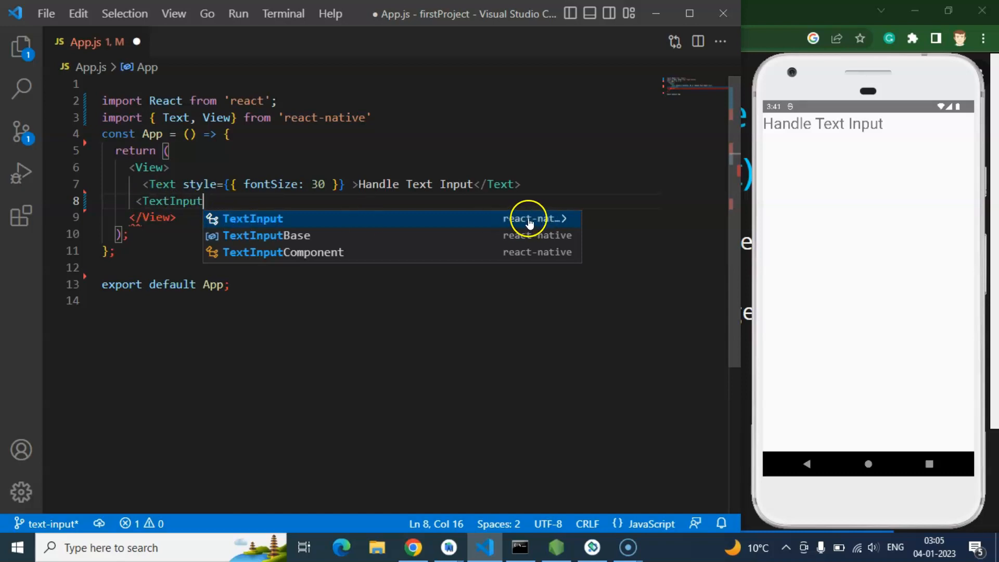
{"action": "left_click", "coordinate": [253, 219]}
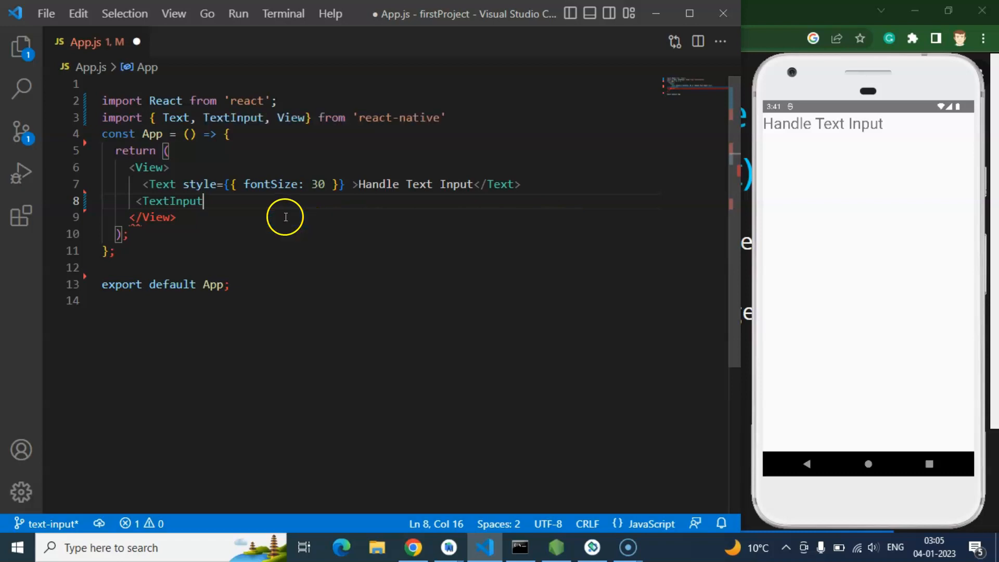
{"action": "left_click", "coordinate": [202, 118]}
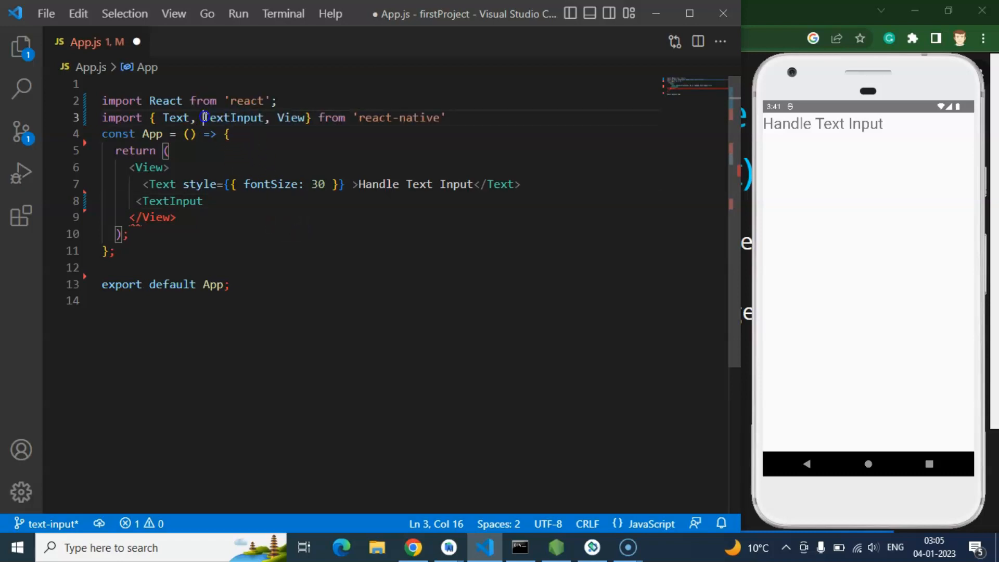
{"action": "double_click", "coordinate": [233, 118]}
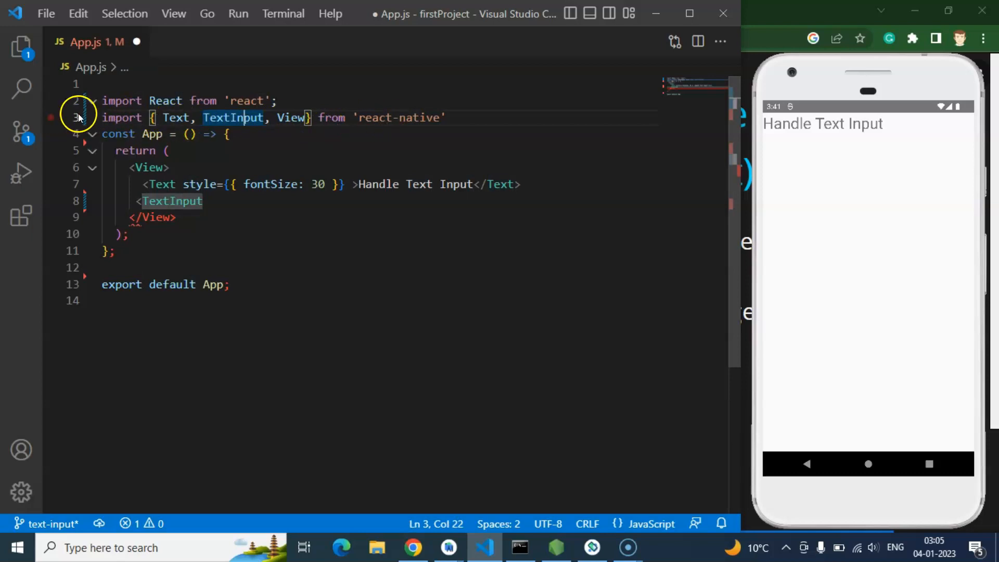
- Self-close the TextInput with placeholder='Enter Your Name' and try the field in the emulator
{"action": "left_click", "coordinate": [216, 200]}
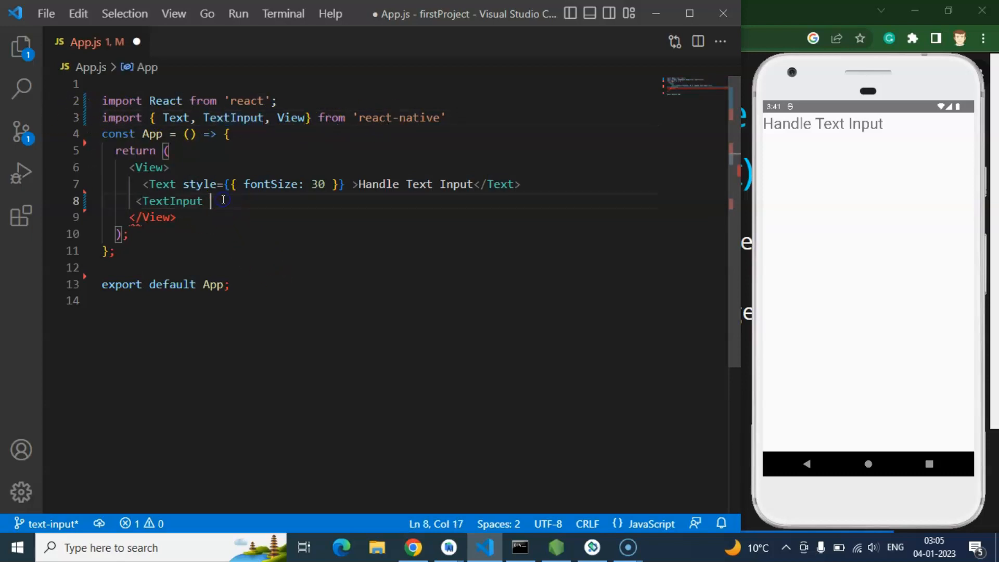
{"action": "type", "text": "/>"}
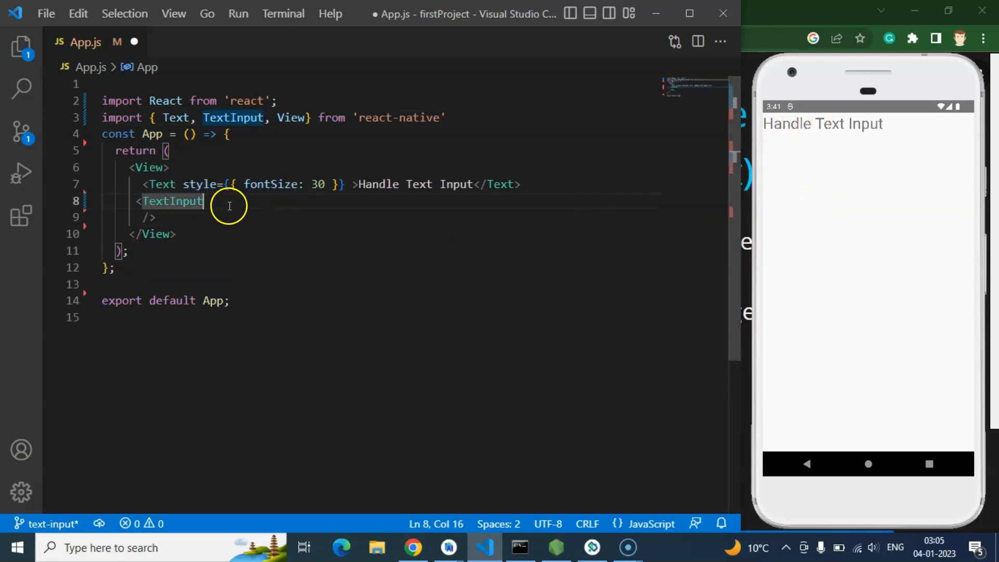
{"action": "mouse_move", "coordinate": [668, 191]}
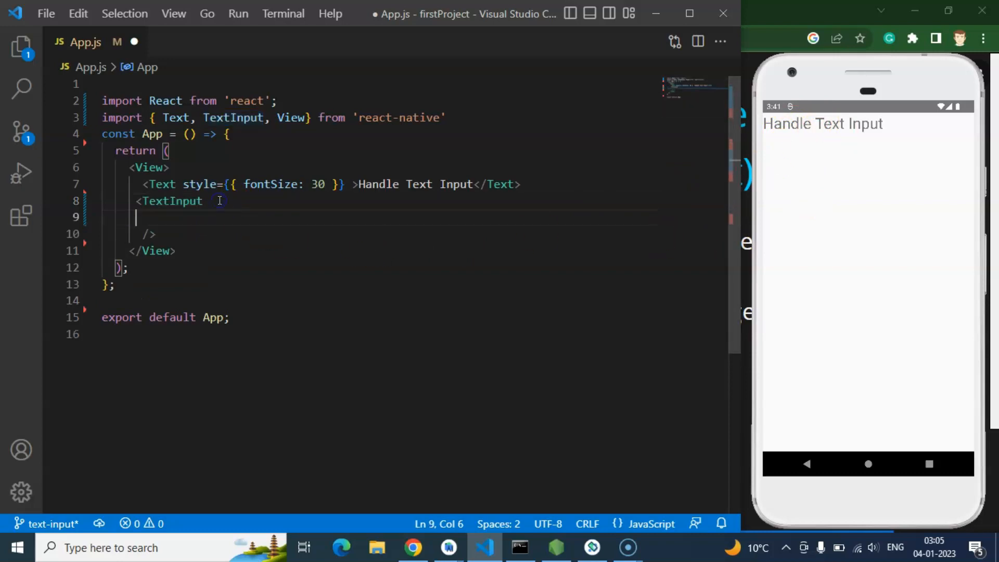
{"action": "type", "text": "placeholder=''"}
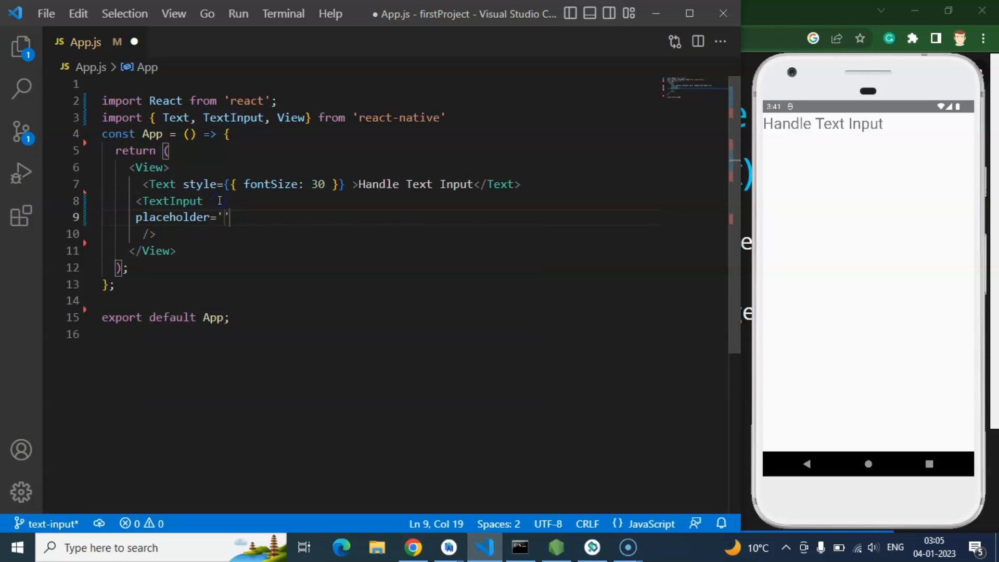
{"action": "type", "text": "Enter"}
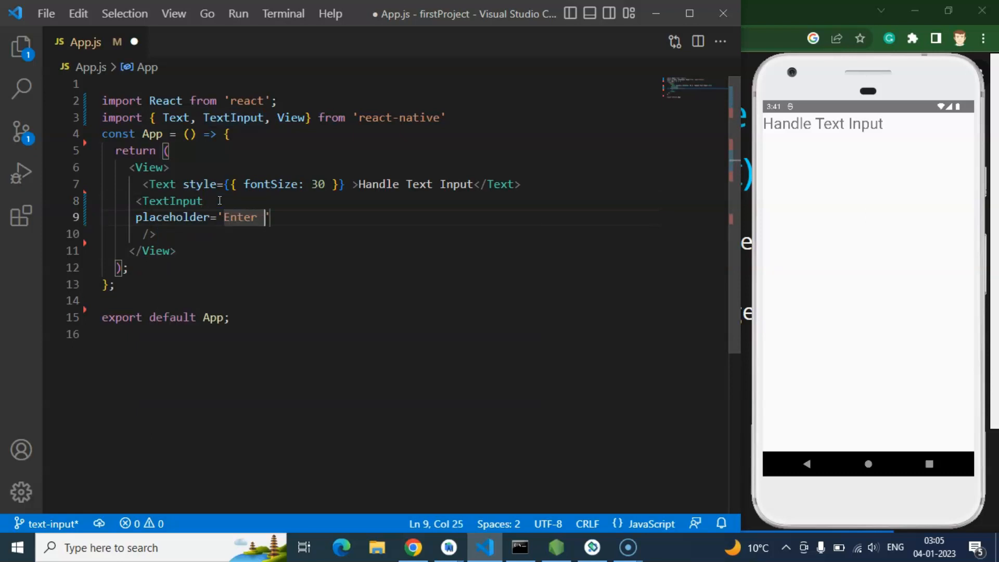
{"action": "type", "text": "Your Name"}
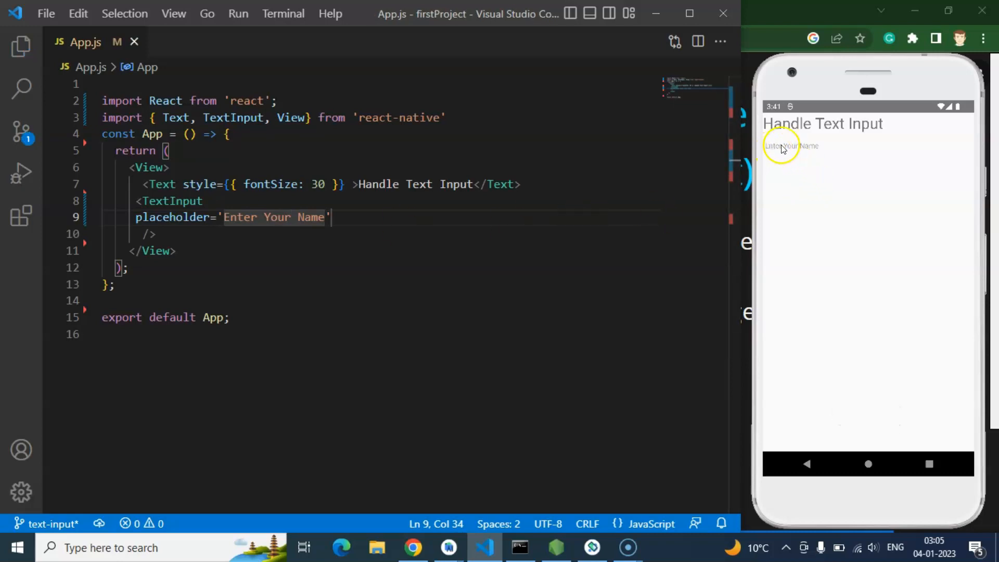
{"action": "left_click", "coordinate": [791, 145]}
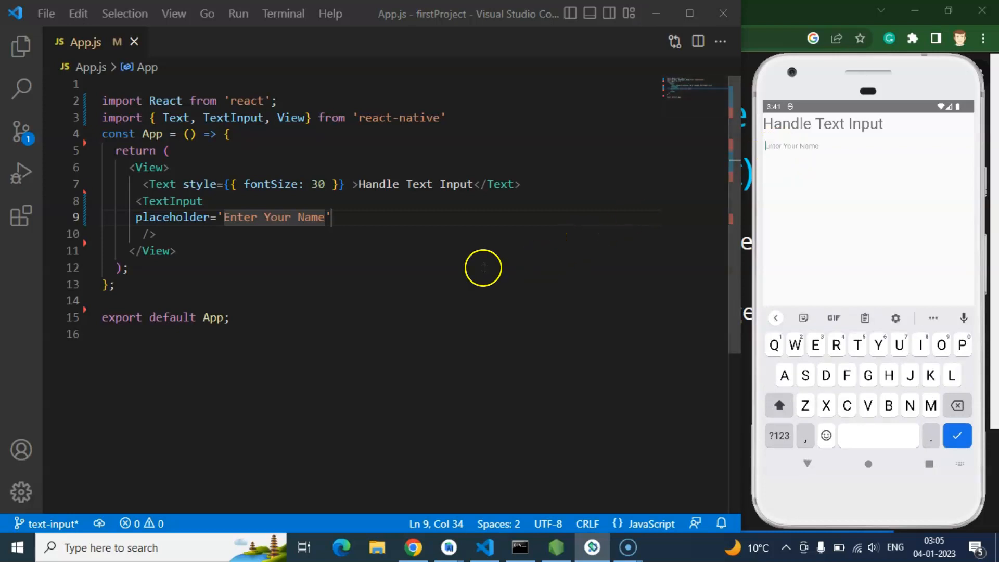
{"action": "mouse_move", "coordinate": [826, 170]}
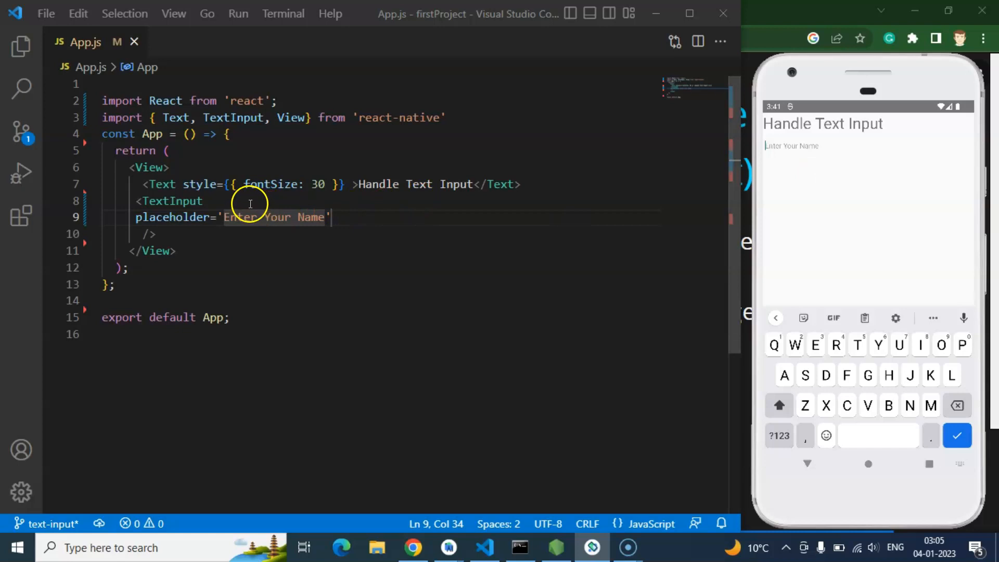
- Give the TextInput an inline style with fontSize 20 and color 'blue'
{"action": "type", "text": "style"}
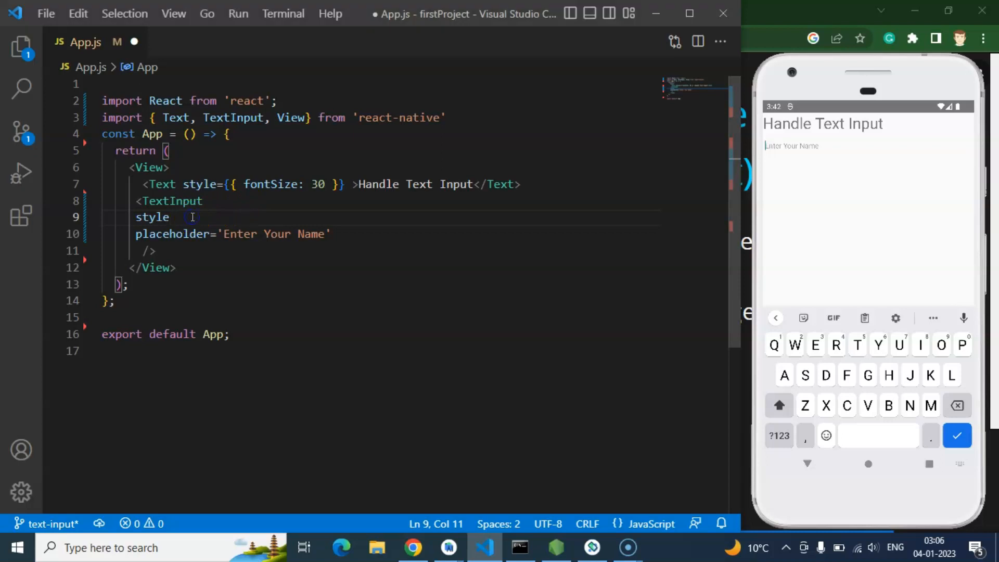
{"action": "type", "text": "={{}}"}
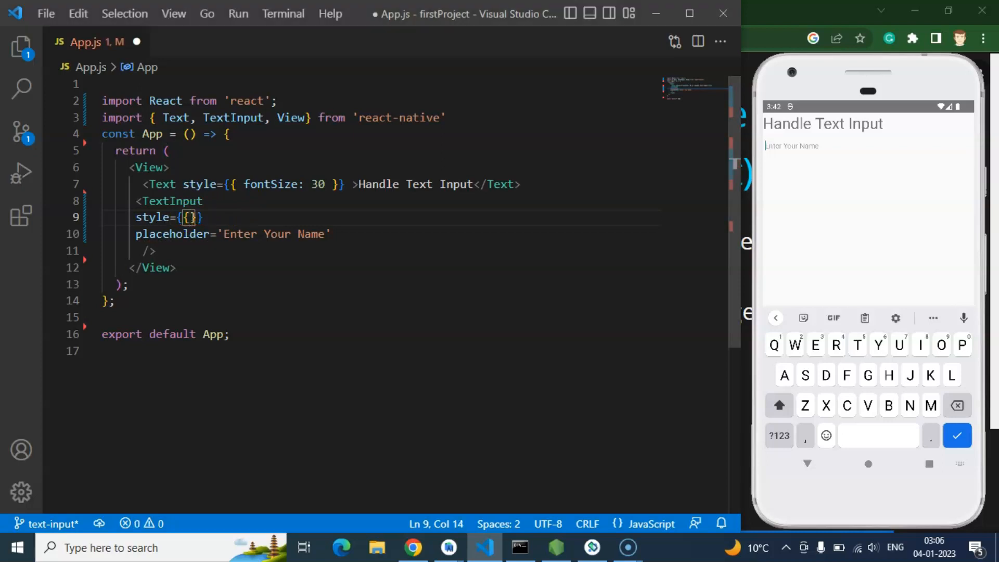
{"action": "type", "text": "fontSize"}
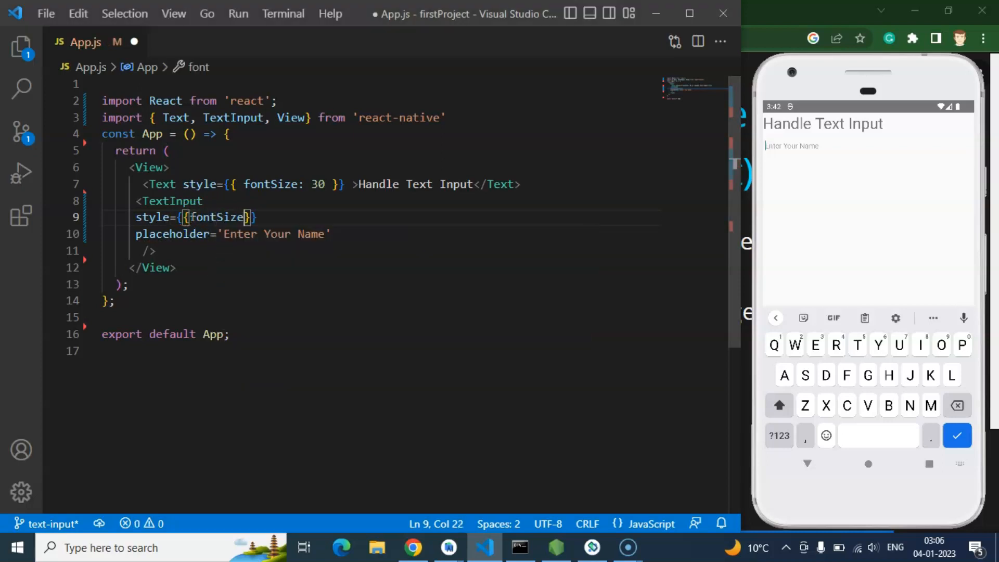
{"action": "type", "text": ":20p"}
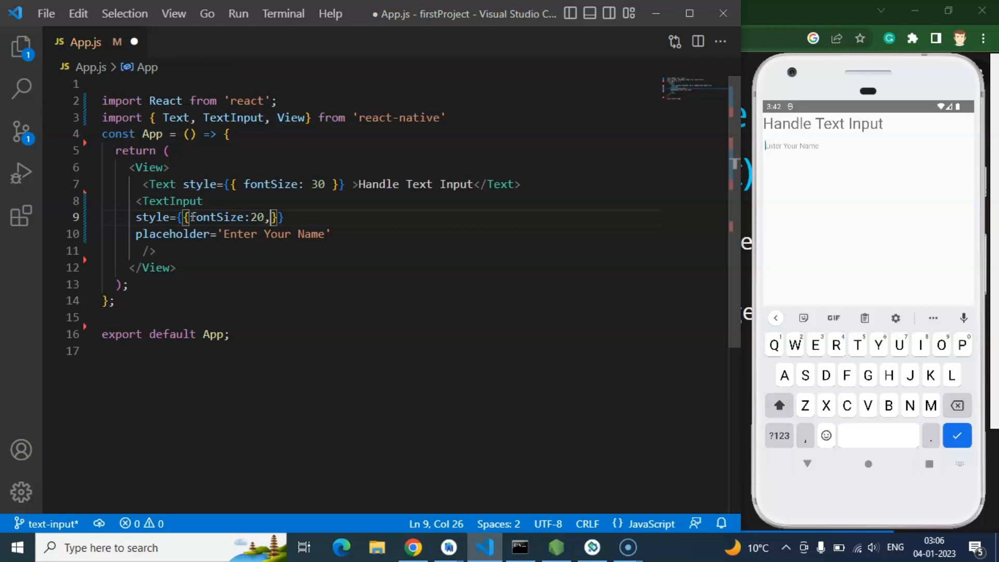
{"action": "type", "text": "color:''"}
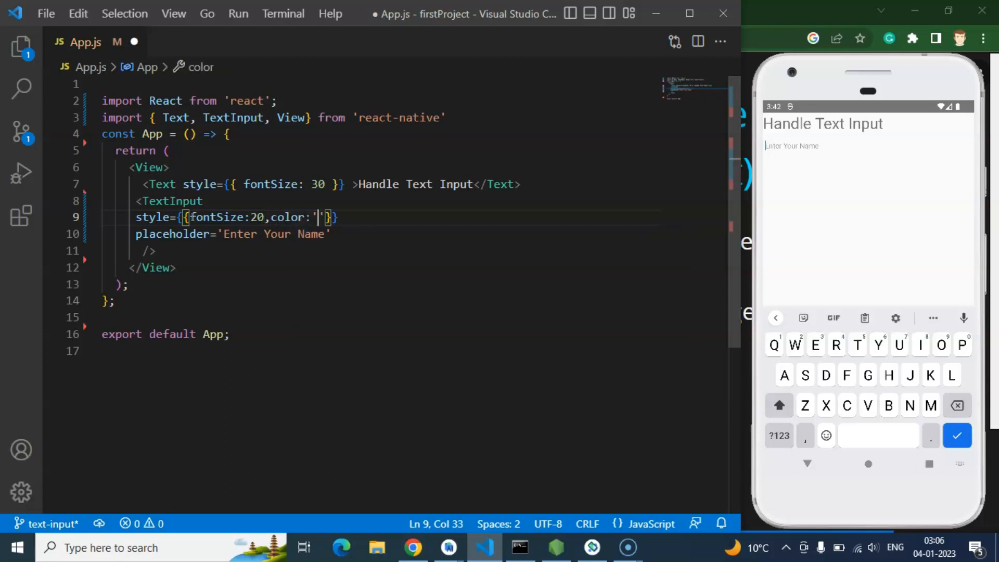
{"action": "type", "text": "blu"}
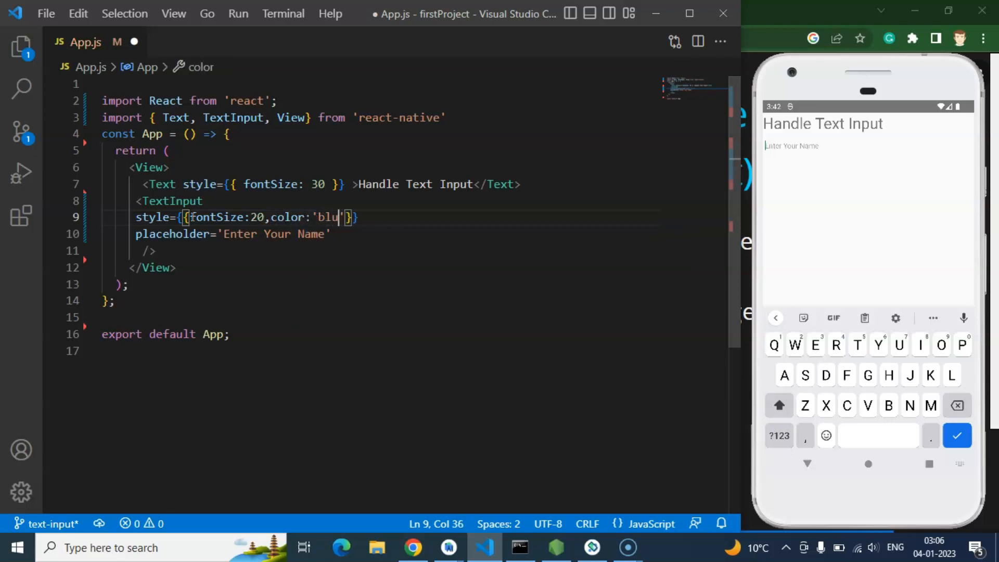
{"action": "type", "text": "e',"}
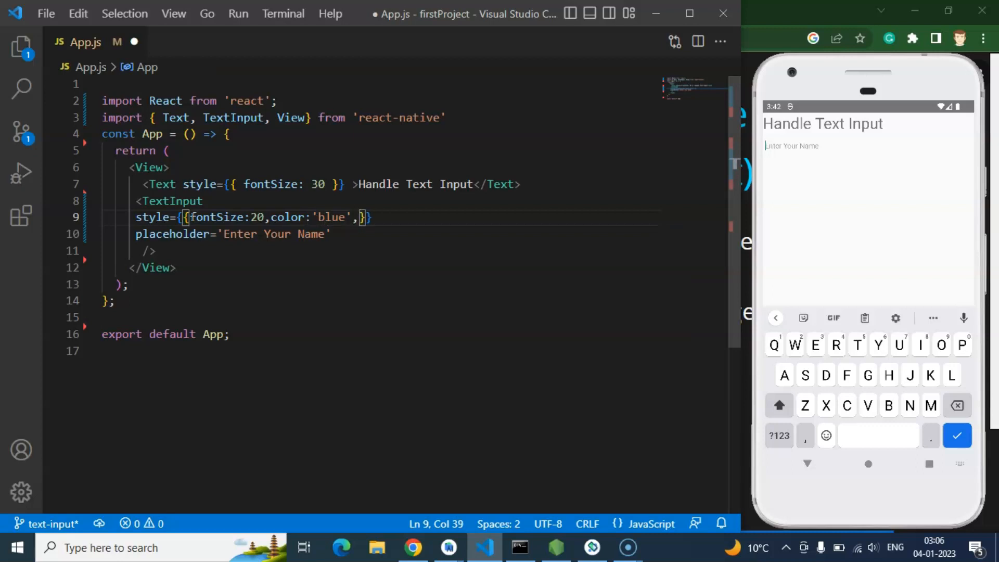
- Extend the style with borderWidth 2, borderColor 'blue' and margin 10
{"action": "type", "text": "border"}
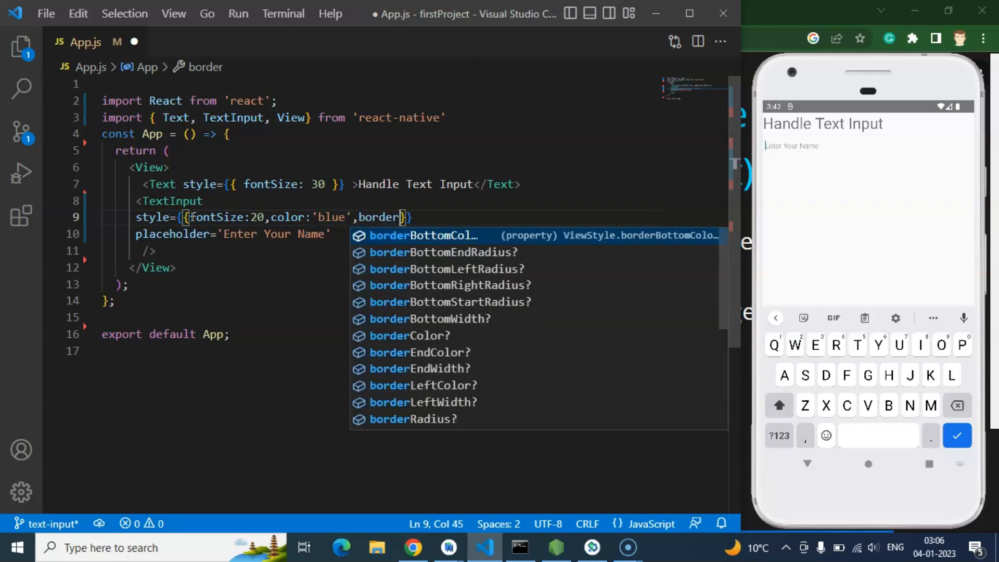
{"action": "key", "text": "Escape"}
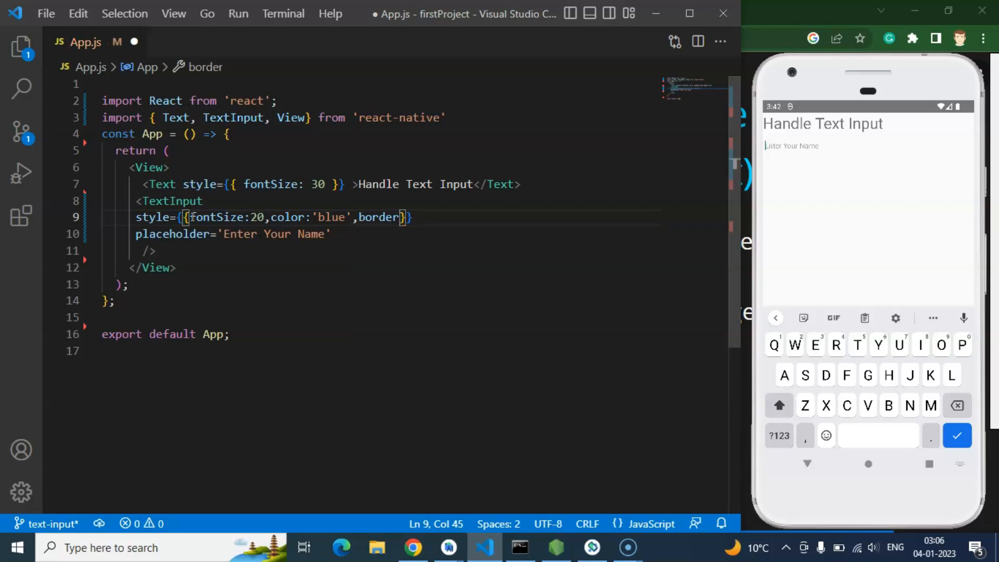
{"action": "key", "text": "Backspace"}
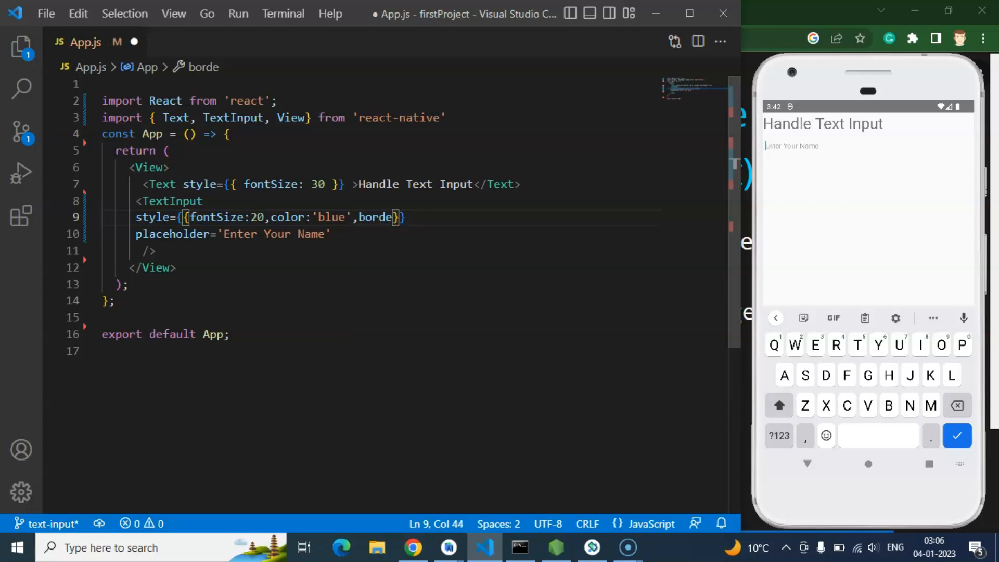
{"action": "type", "text": "r"}
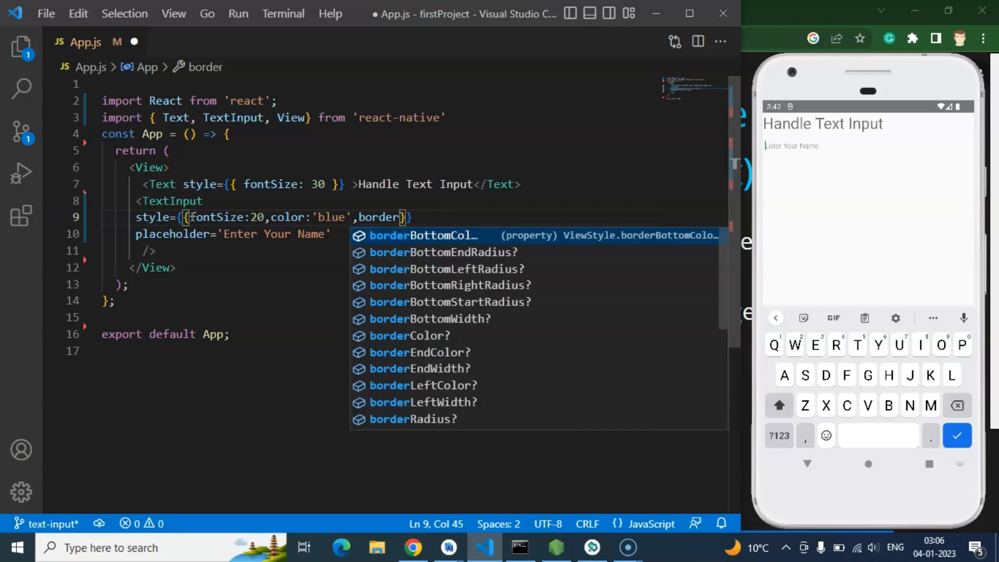
{"action": "type", "text": "Width"}
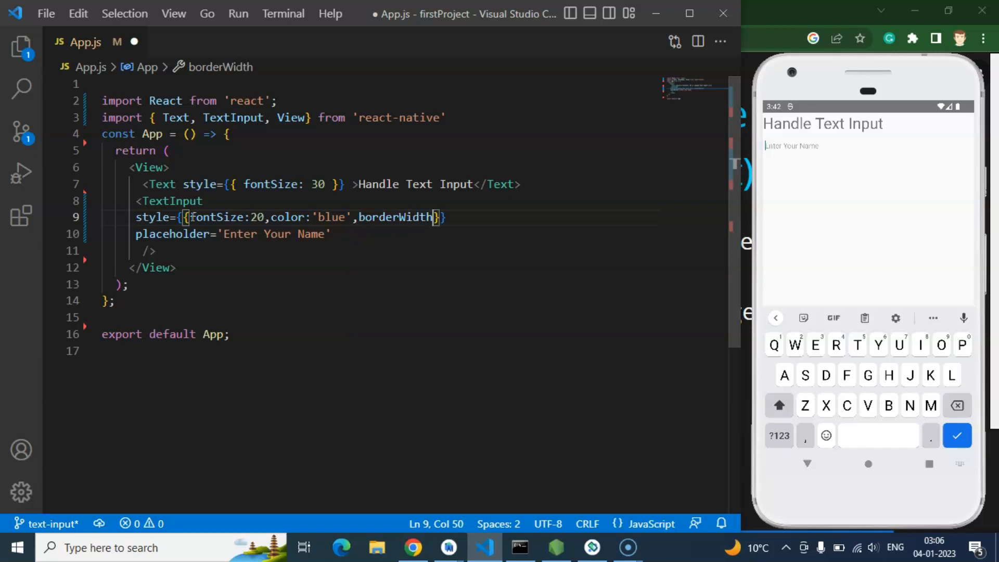
{"action": "type", "text": ":2,"}
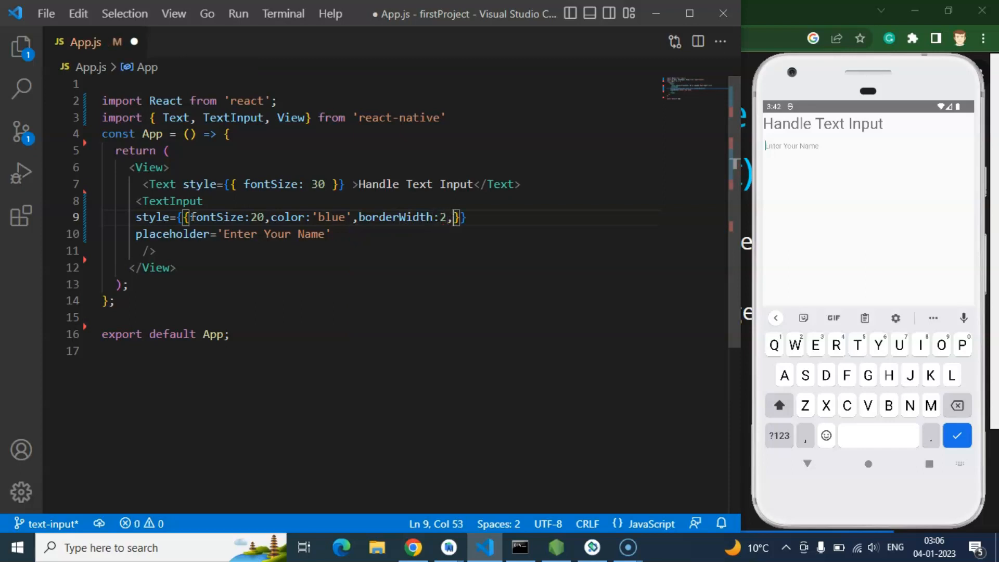
{"action": "type", "text": "borderColor:'b"}
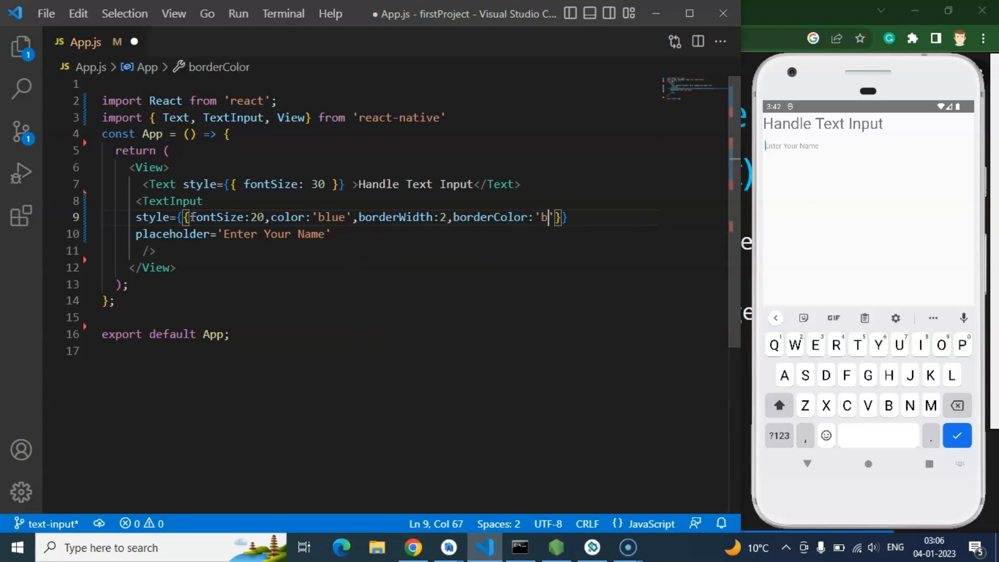
{"action": "type", "text": "lue"}
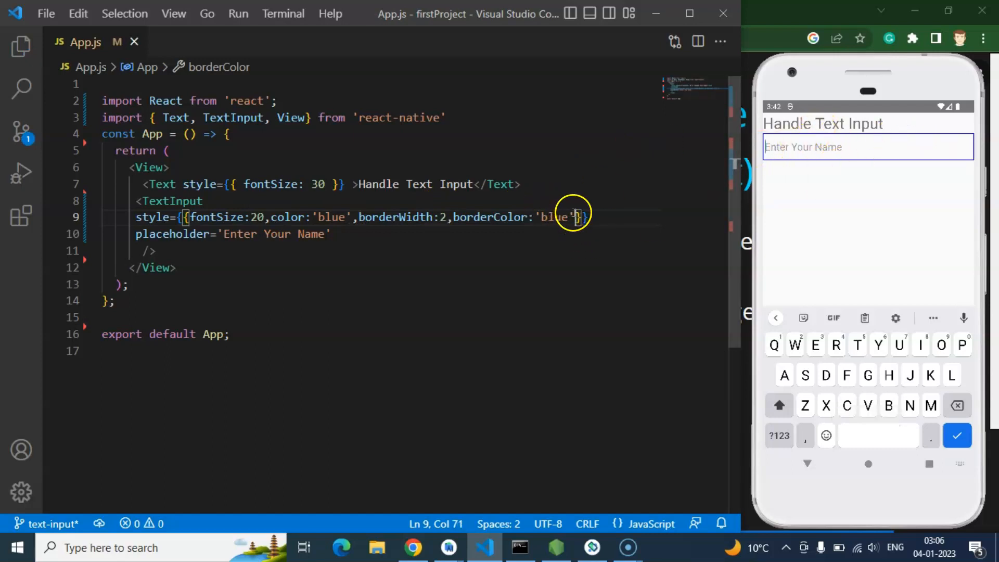
{"action": "type", "text": ",margin:"}
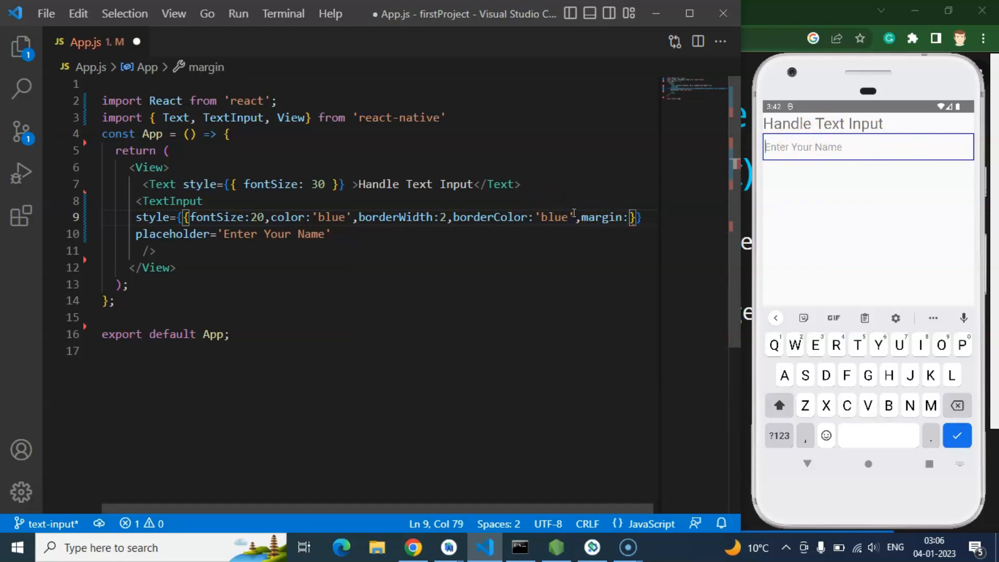
{"action": "type", "text": "10"}
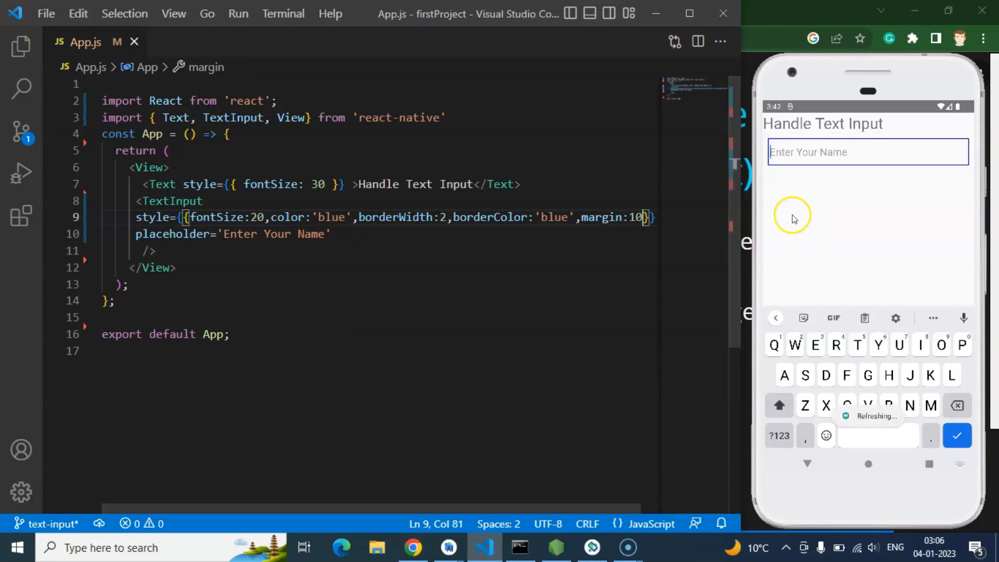
{"action": "mouse_move", "coordinate": [136, 217]}
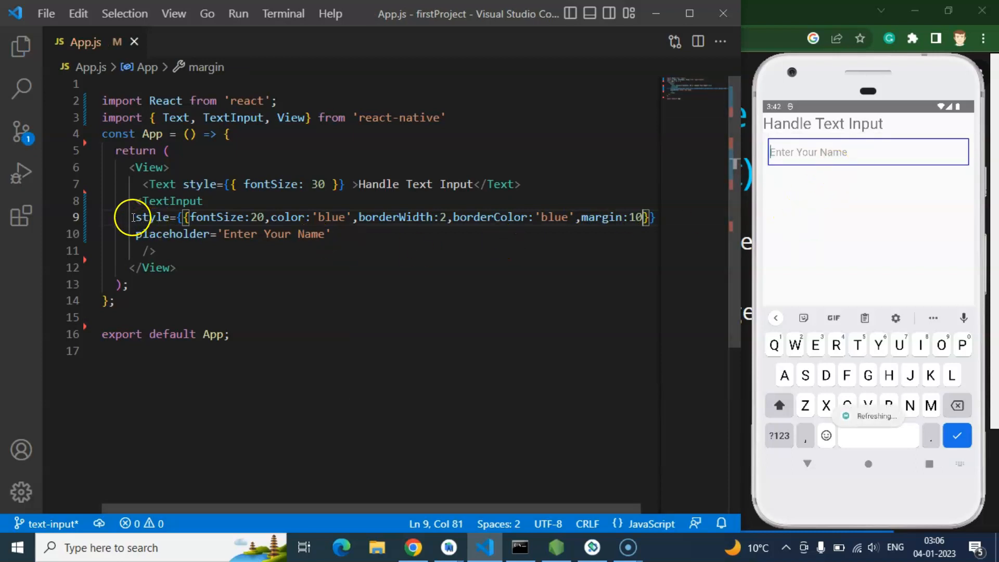
- Cut the inline style into const styles = StyleSheet.create with a textinput entry, properties on separate lines
{"action": "left_click_drag", "start_coordinate": [134, 217], "coordinate": [621, 217]}
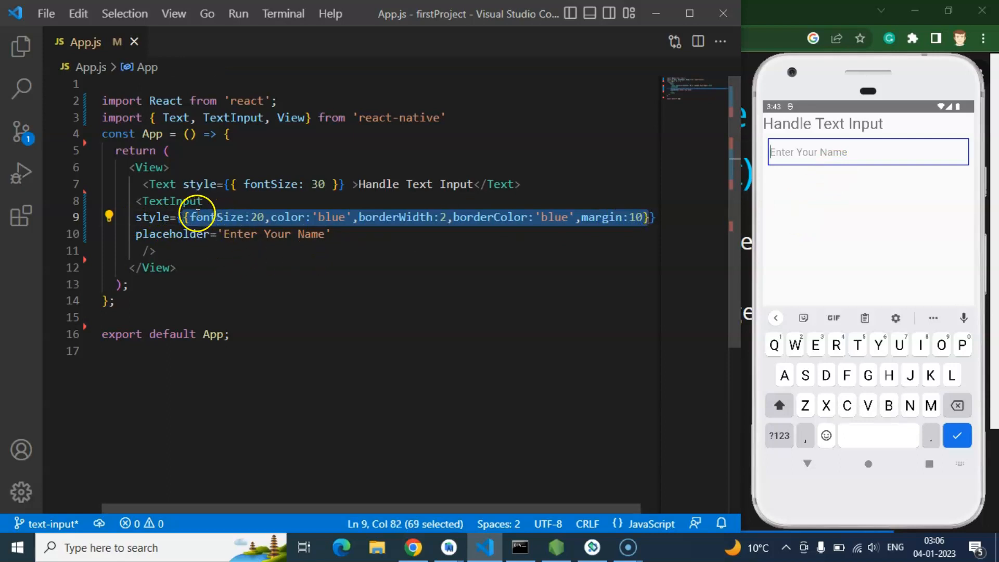
{"action": "mouse_move", "coordinate": [238, 216]}
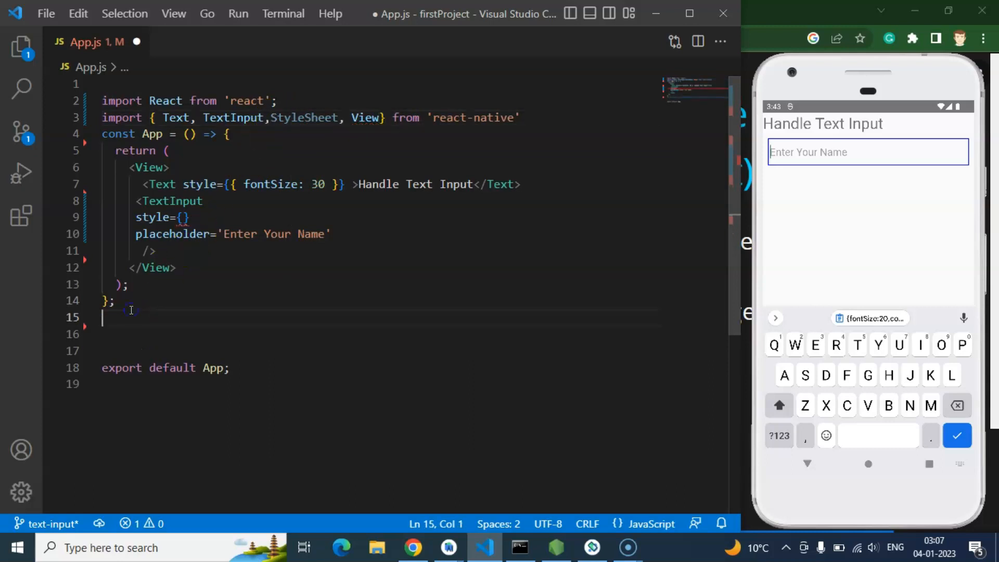
{"action": "type", "text": "const"}
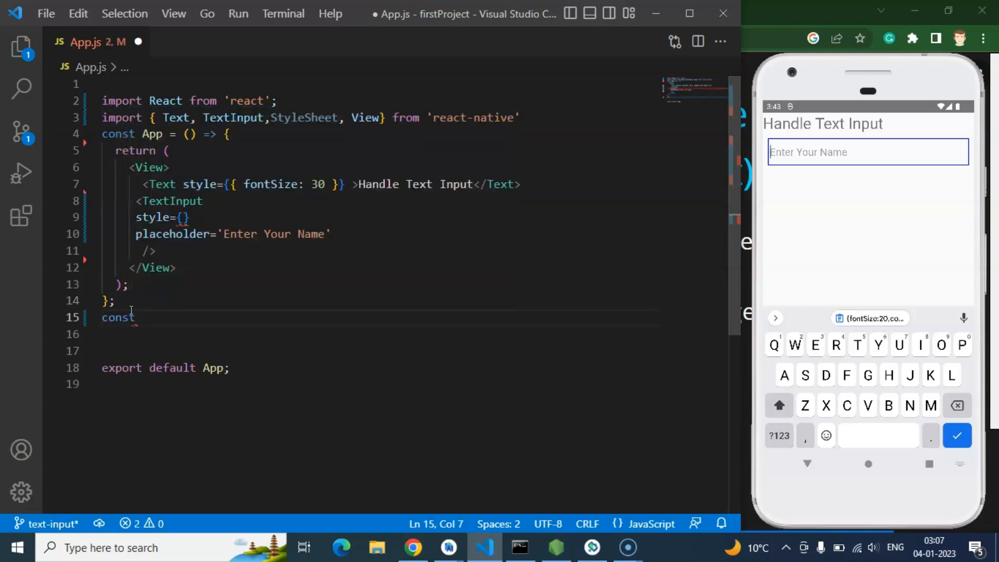
{"action": "type", "text": "styles"}
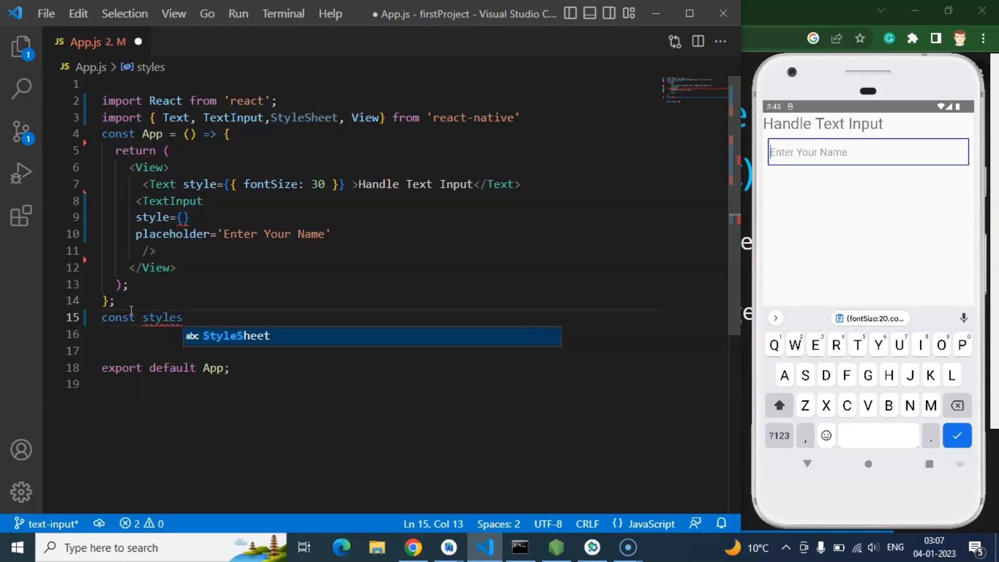
{"action": "type", "text": "="}
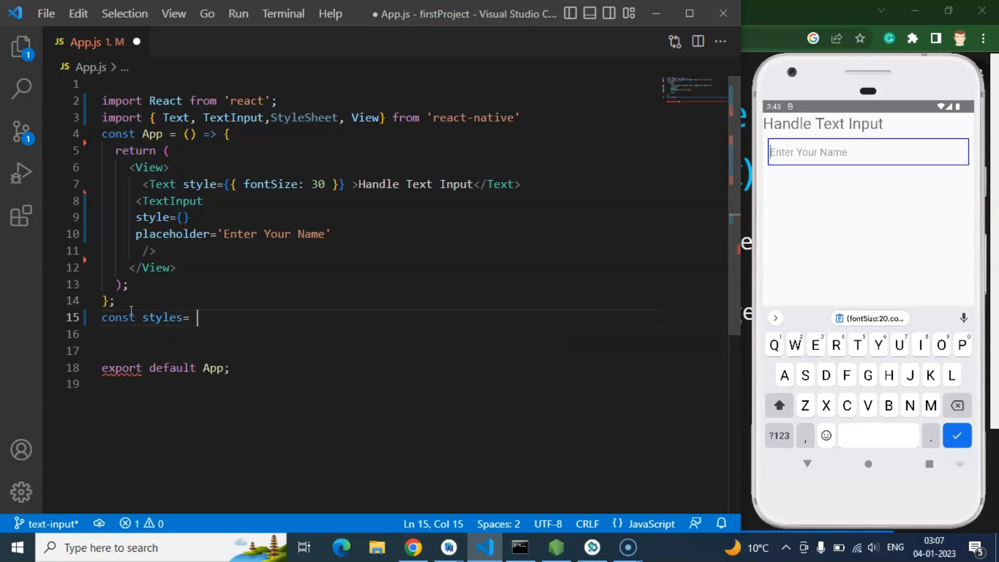
{"action": "type", "text": "Sh"}
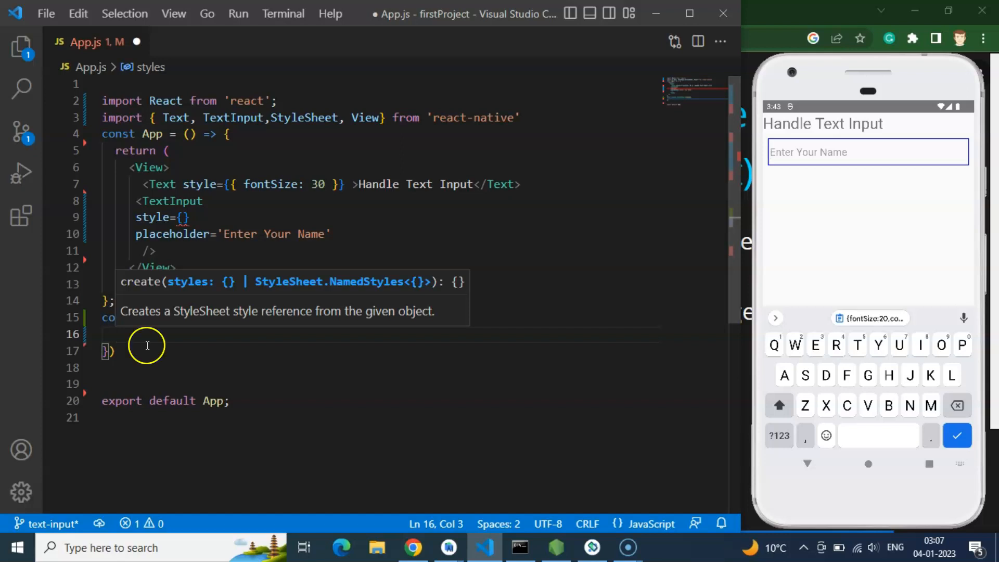
{"action": "type", "text": "t"}
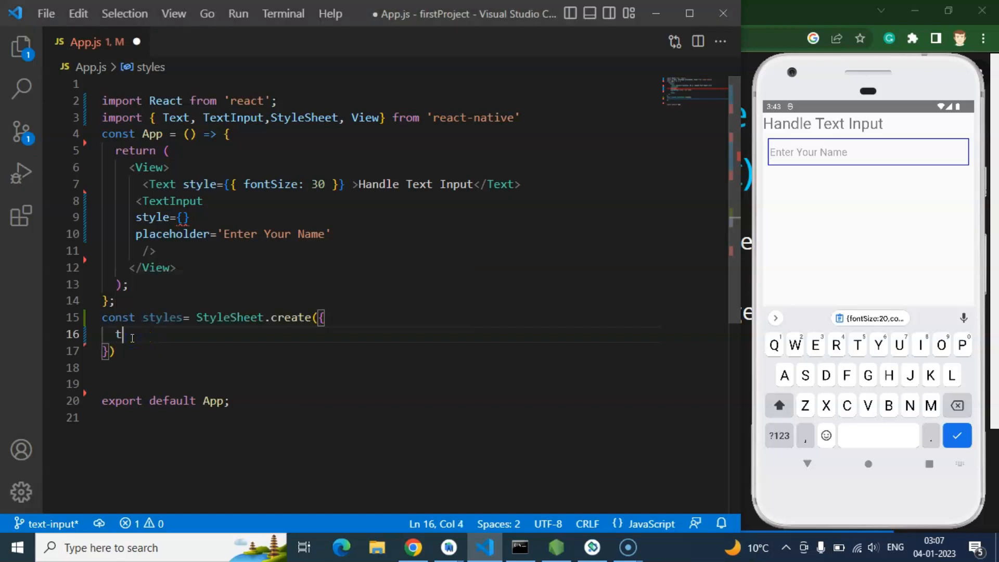
{"action": "type", "text": "extin"}
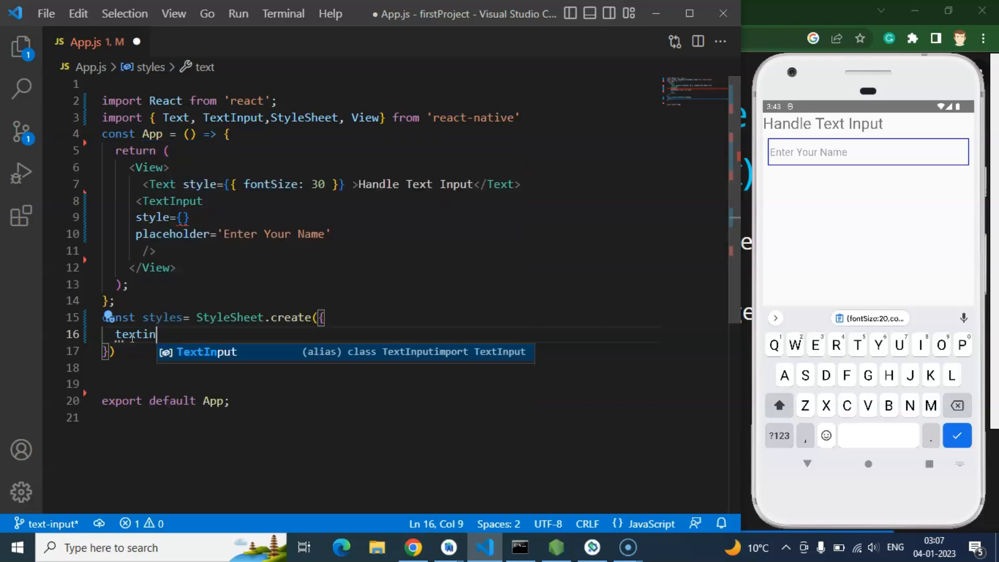
{"action": "type", "text": "put"}
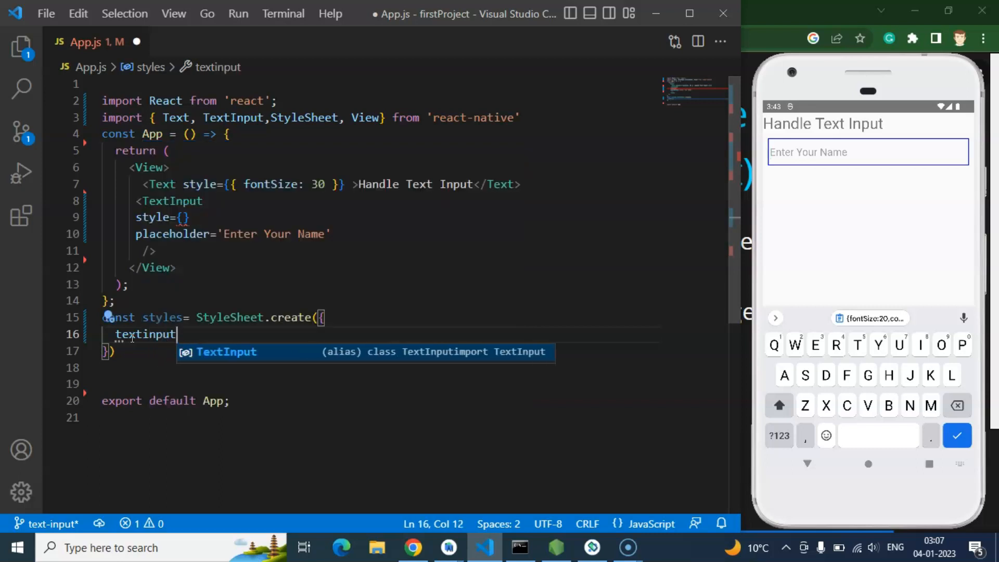
{"action": "type", "text": ":{"}
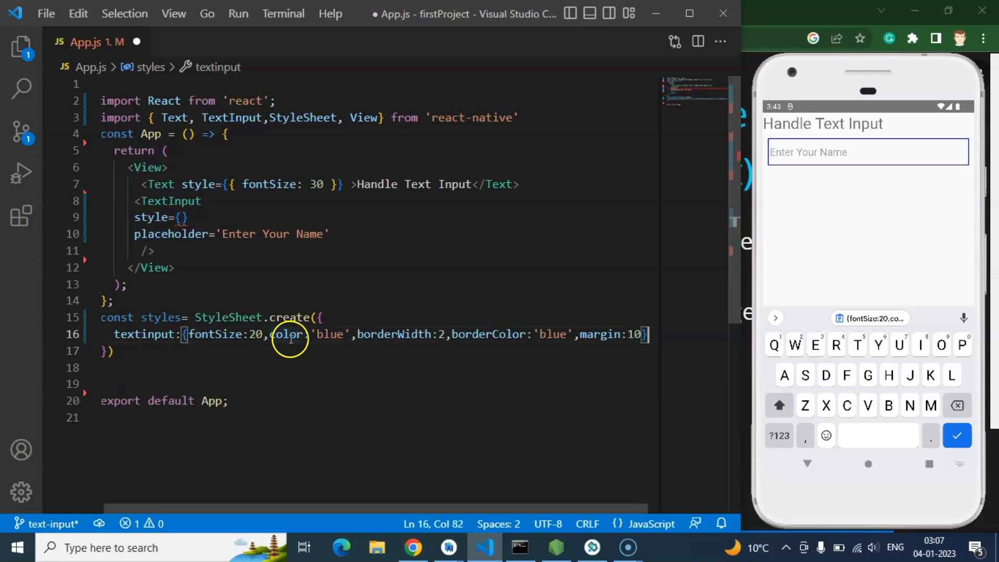
{"action": "key", "text": "Enter"}
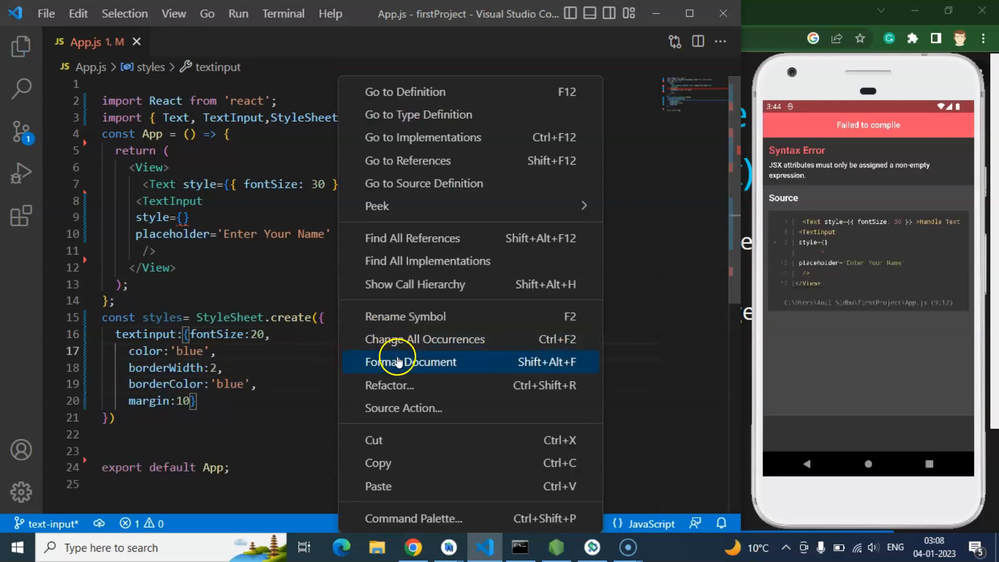
- Format the file, point the TextInput at styles.textinput, and begin a const declaration inside App
{"action": "left_click", "coordinate": [411, 362]}
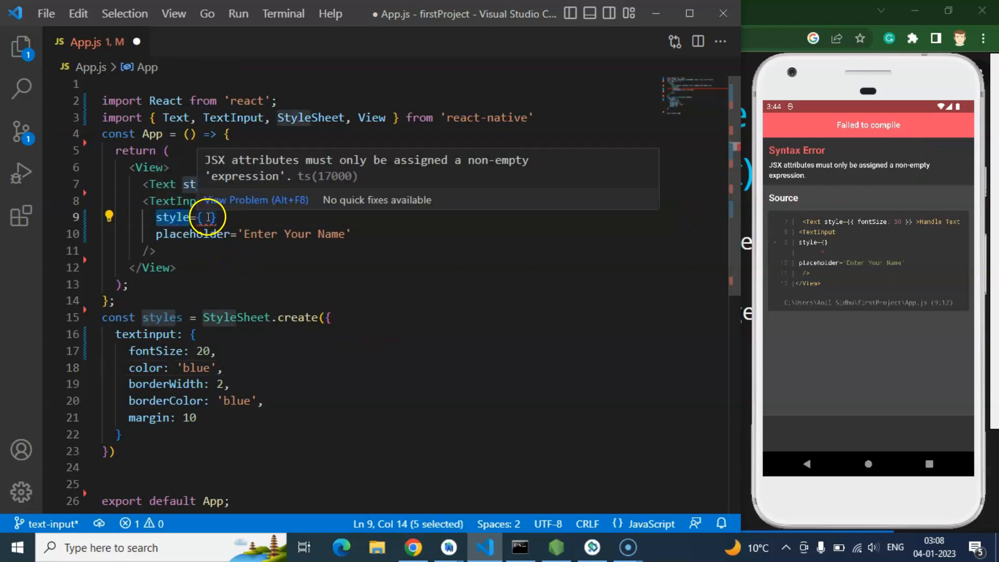
{"action": "type", "text": "sty"}
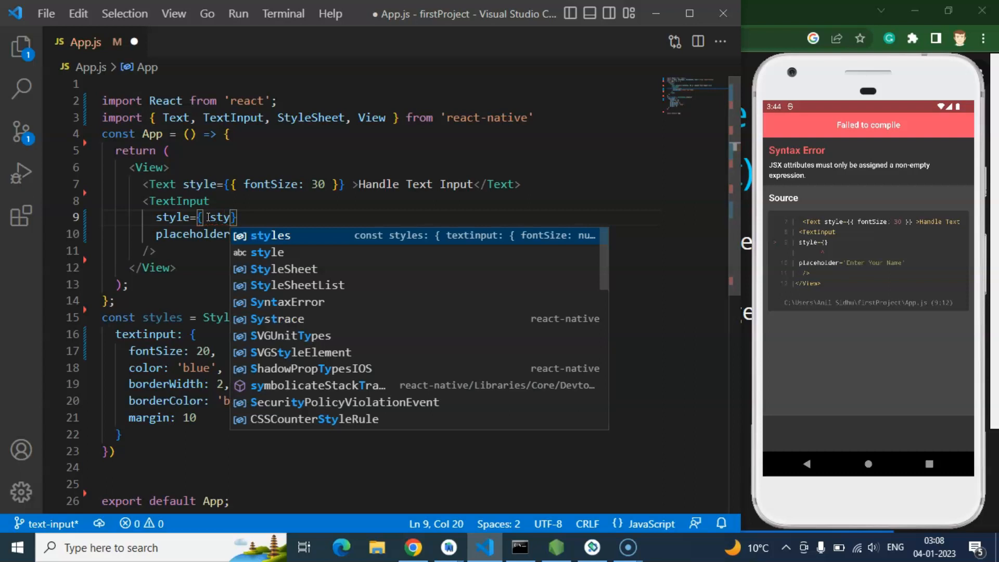
{"action": "type", "text": "styles."}
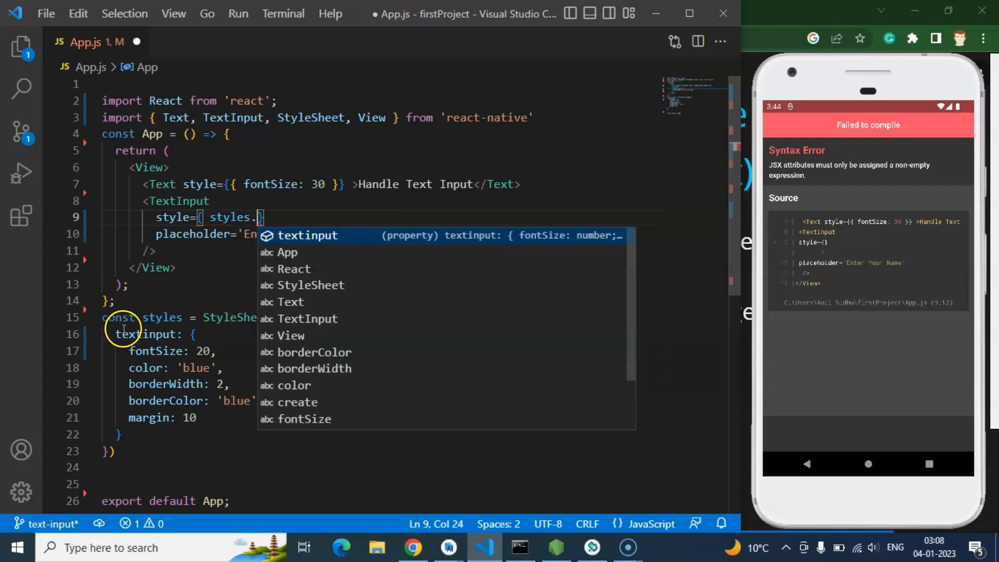
{"action": "type", "text": "textinput"}
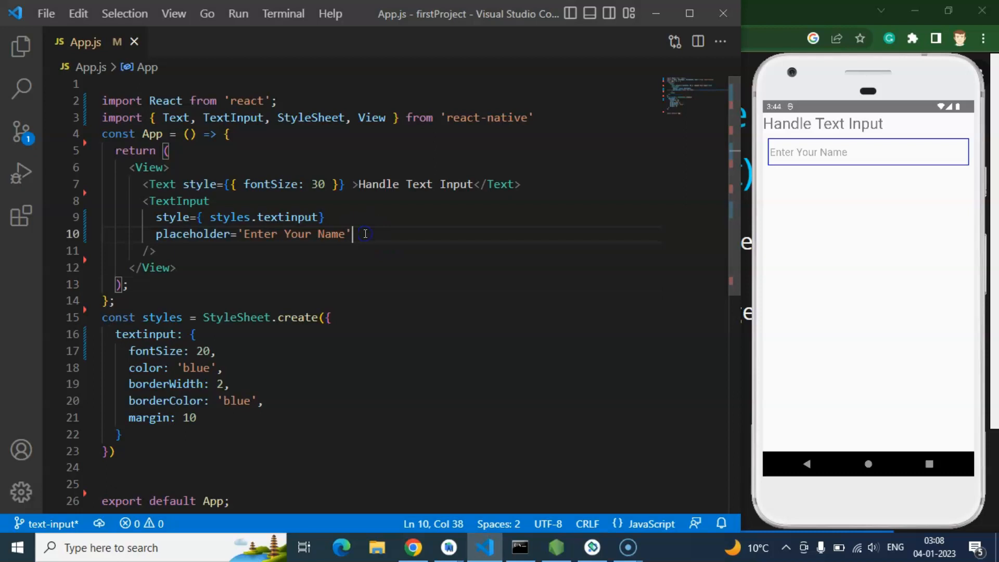
{"action": "mouse_move", "coordinate": [229, 133]}
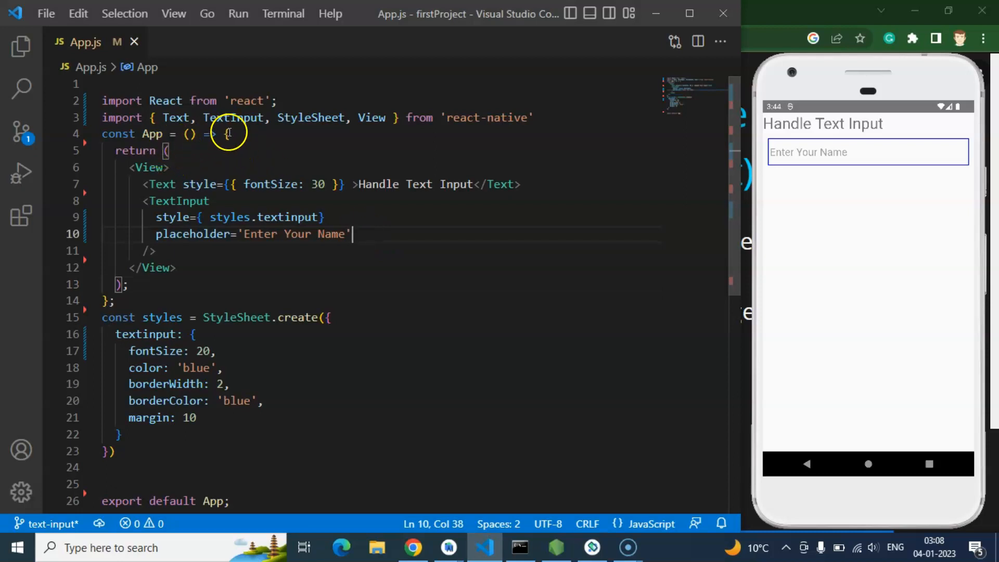
{"action": "type", "text": "const"}
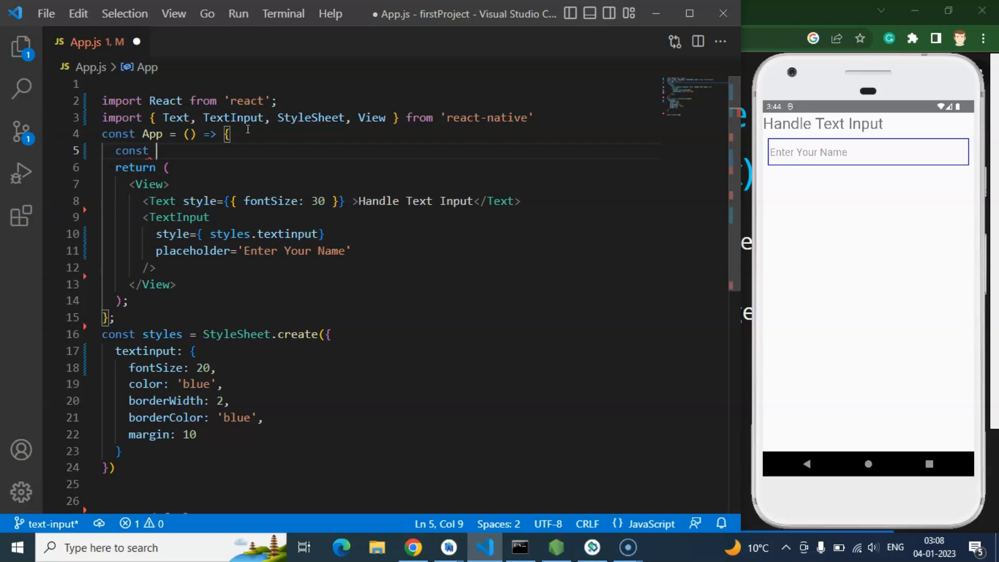
- Declare const [name,setName] = useState('Anil') with useState auto-imported
{"action": "type", "text": "[n"}
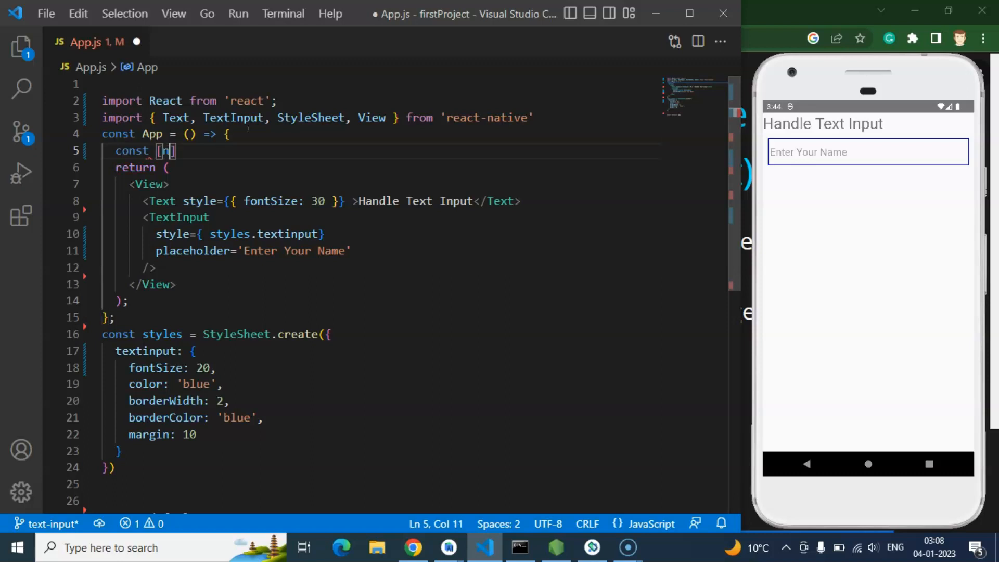
{"action": "type", "text": "ame,se"}
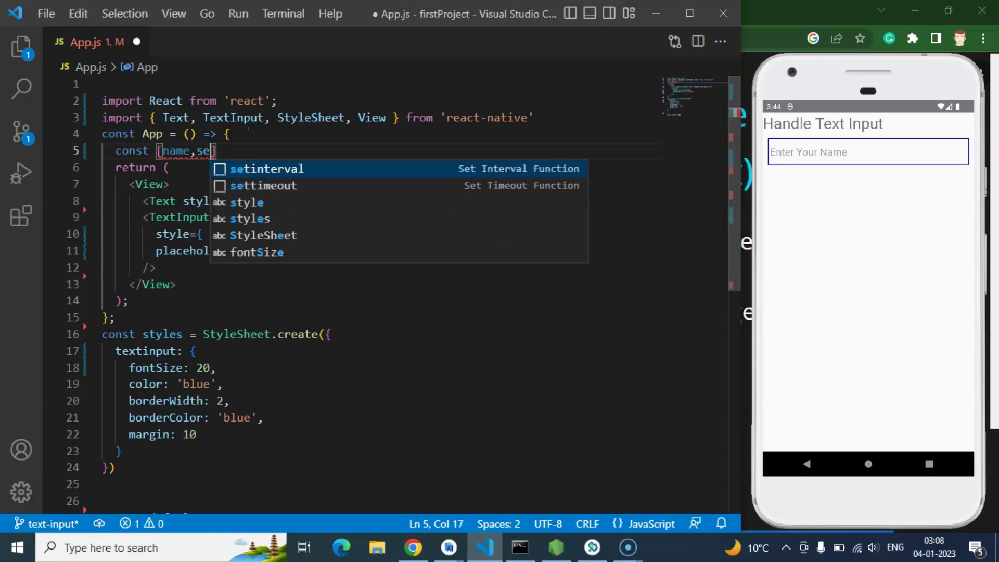
{"action": "type", "text": "tName"}
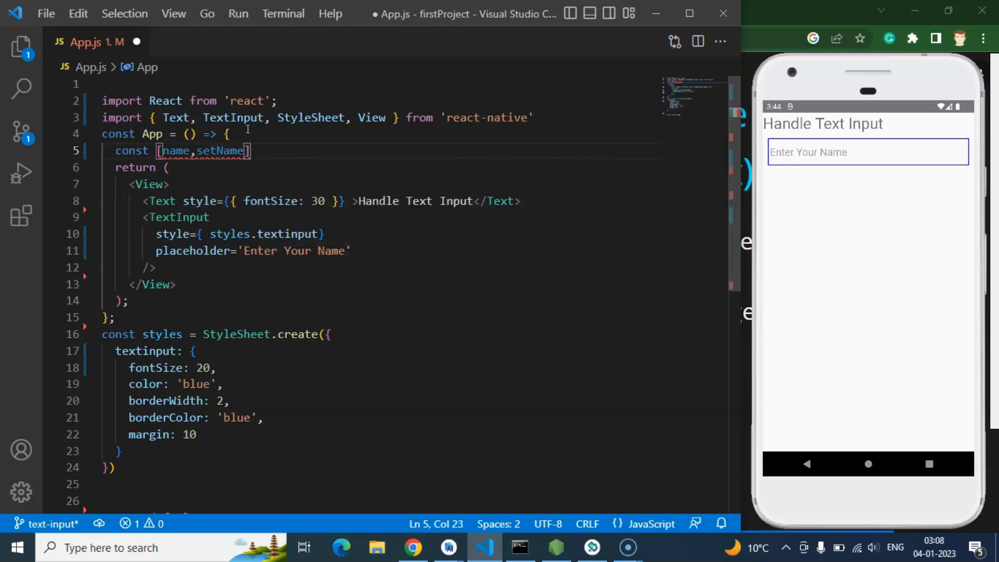
{"action": "type", "text": "="}
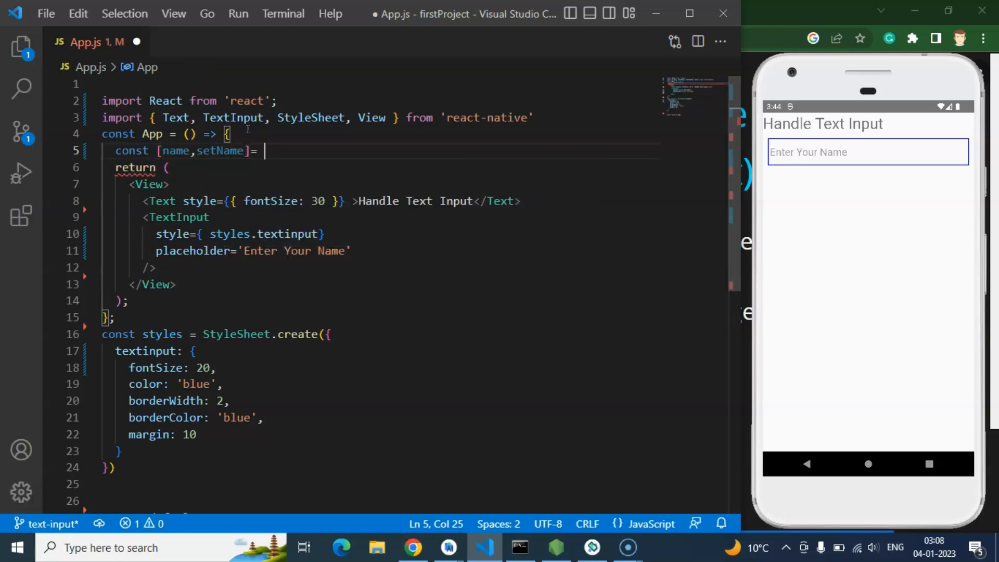
{"action": "type", "text": "uset"}
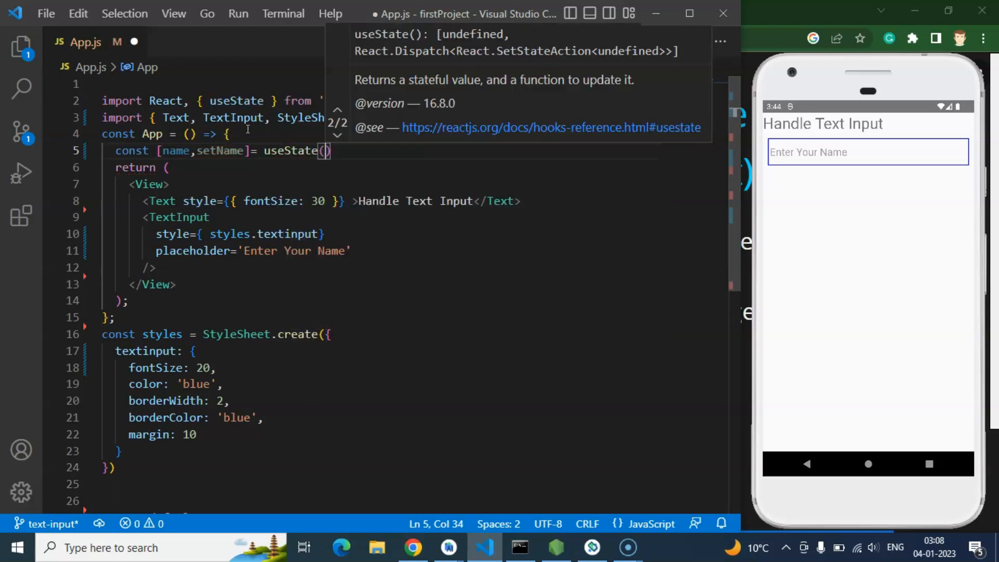
{"action": "type", "text": "''"}
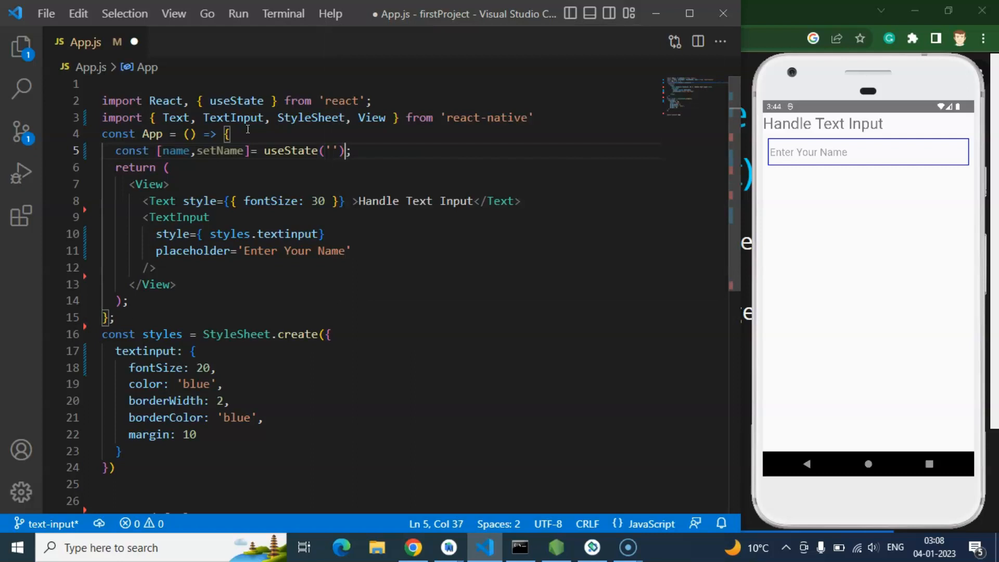
{"action": "type", "text": "Anil"}
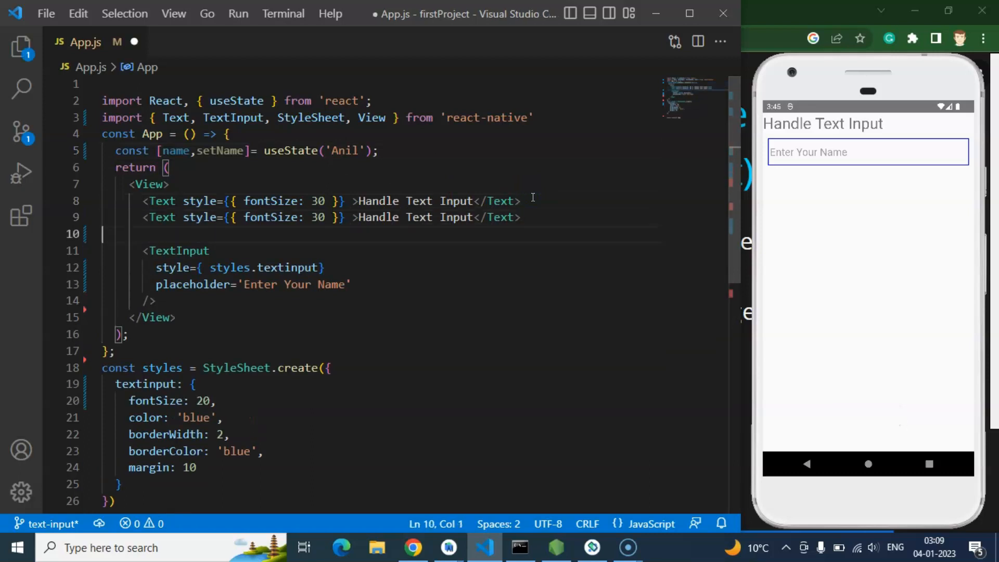
- Render {name} in a second Text under the heading and empty the initial state value
{"action": "left_click_drag", "start_coordinate": [359, 217], "coordinate": [474, 218]}
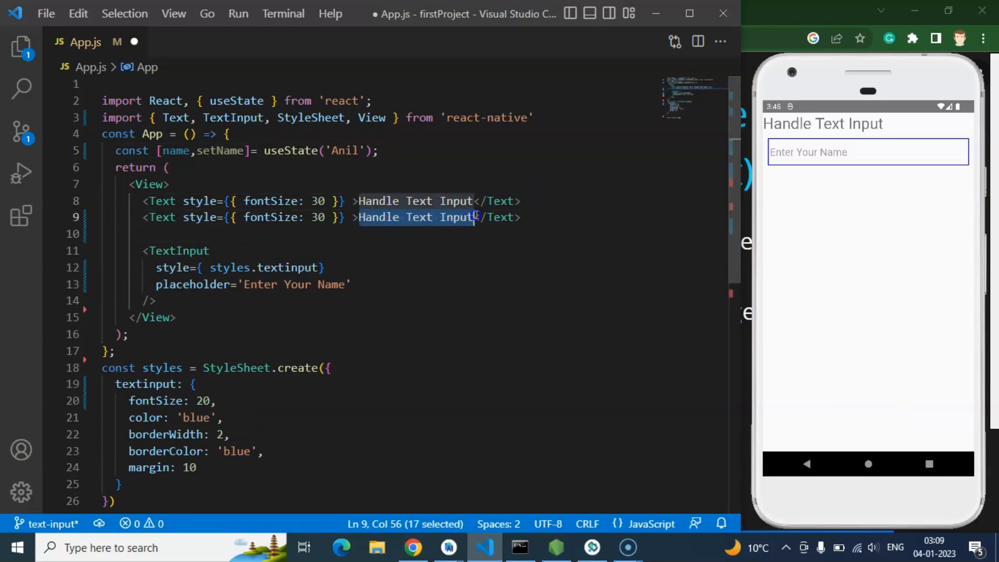
{"action": "type", "text": "{"}
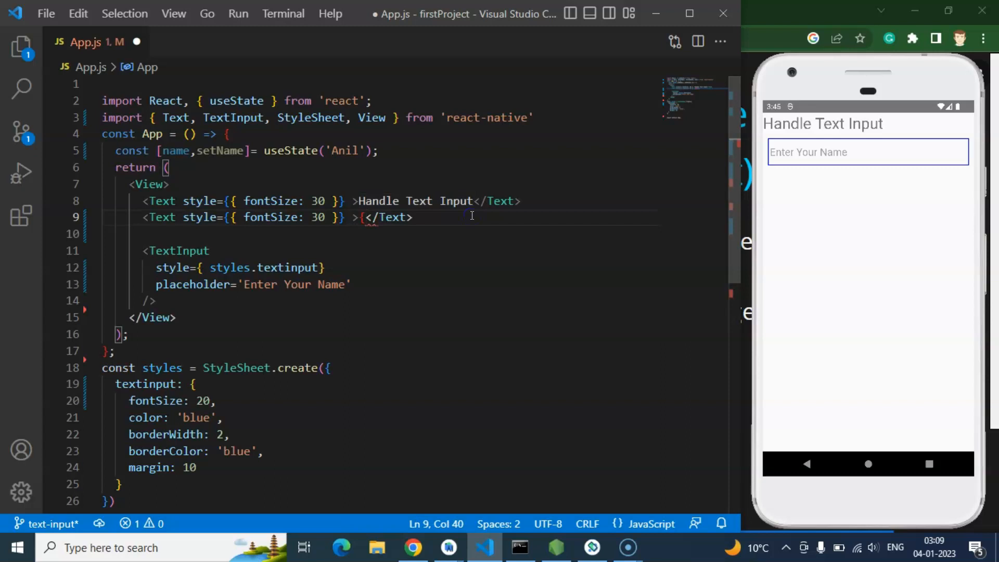
{"action": "type", "text": "name"}
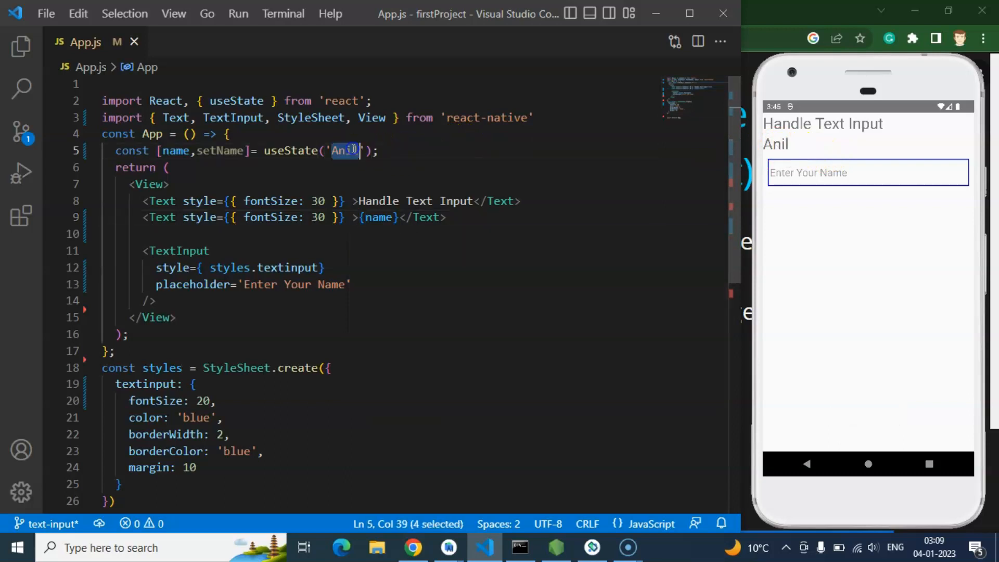
{"action": "key", "text": "Delete"}
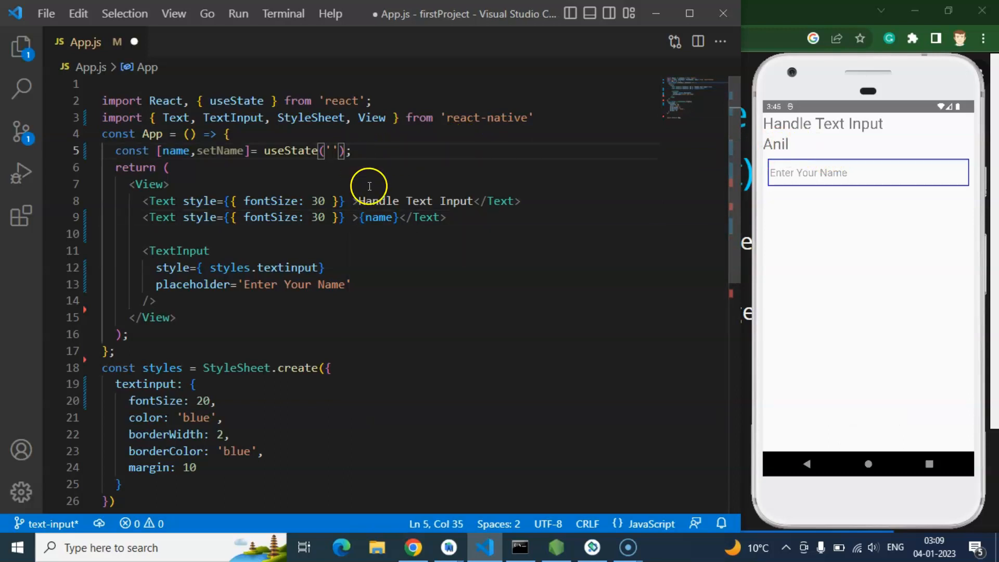
{"action": "mouse_move", "coordinate": [281, 245]}
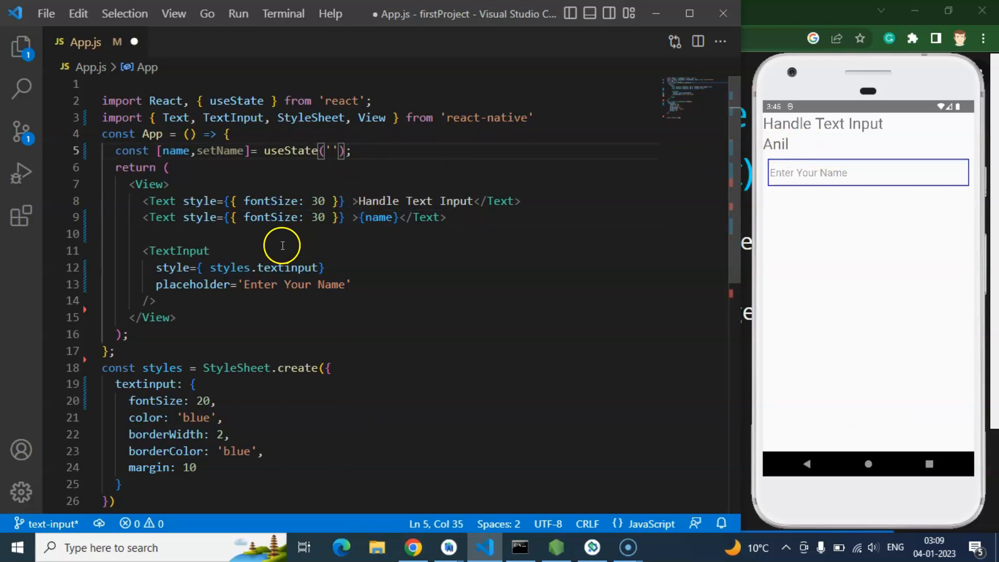
{"action": "key", "text": "Enter"}
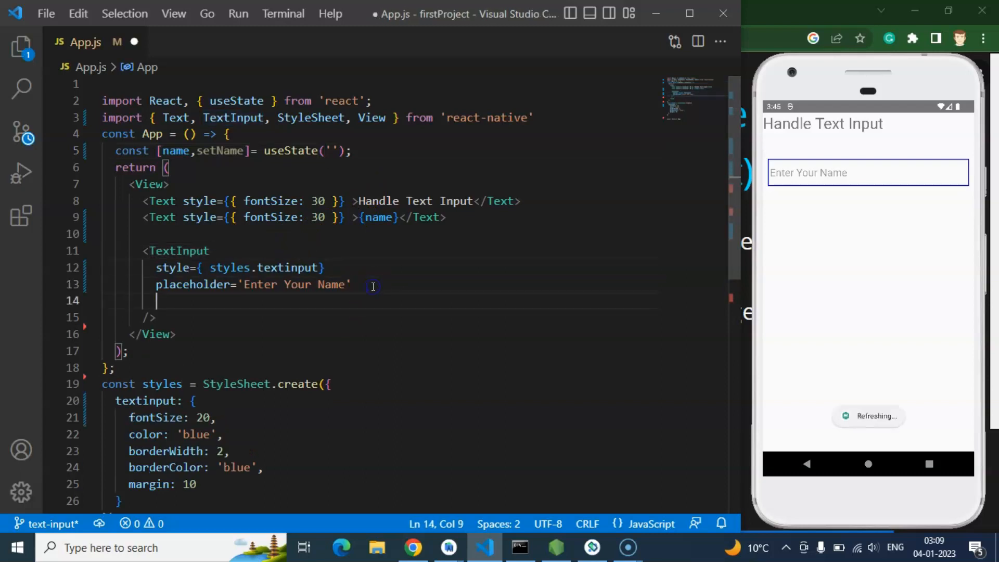
- Add onChangeText={(text)=>setName(text)} to the TextInput and save App.js
{"action": "type", "text": "on"}
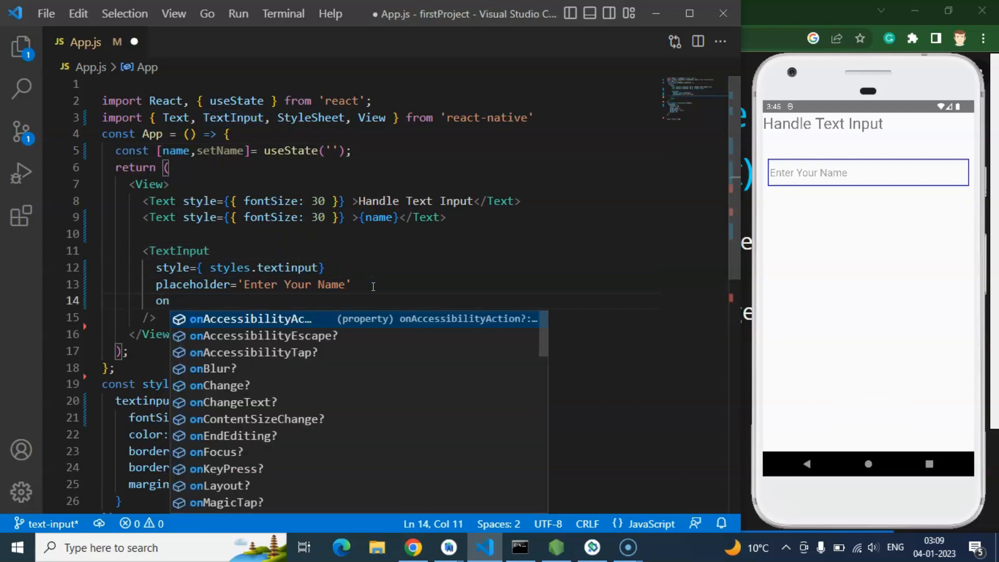
{"action": "type", "text": "Tex"}
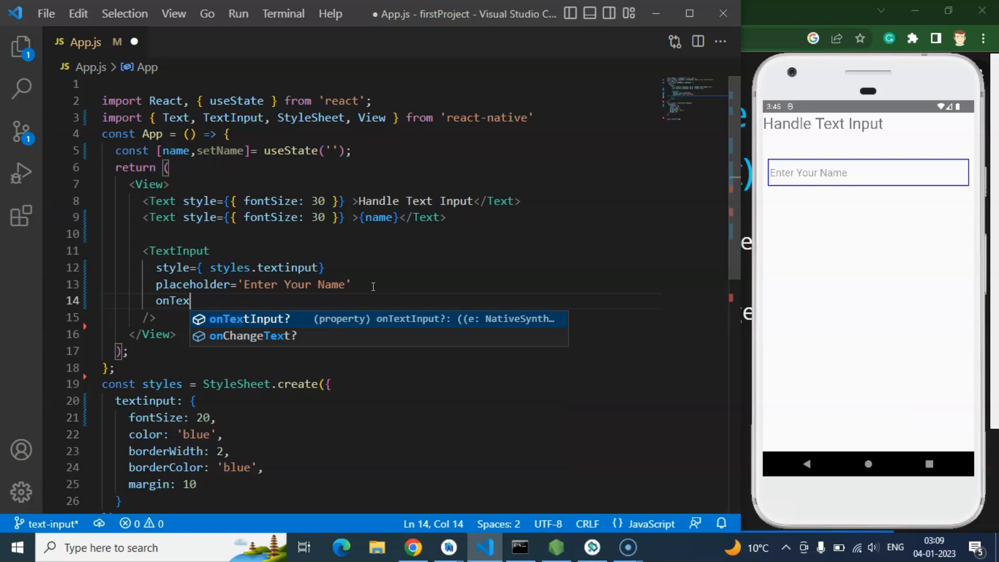
{"action": "key", "text": "Backspace"}
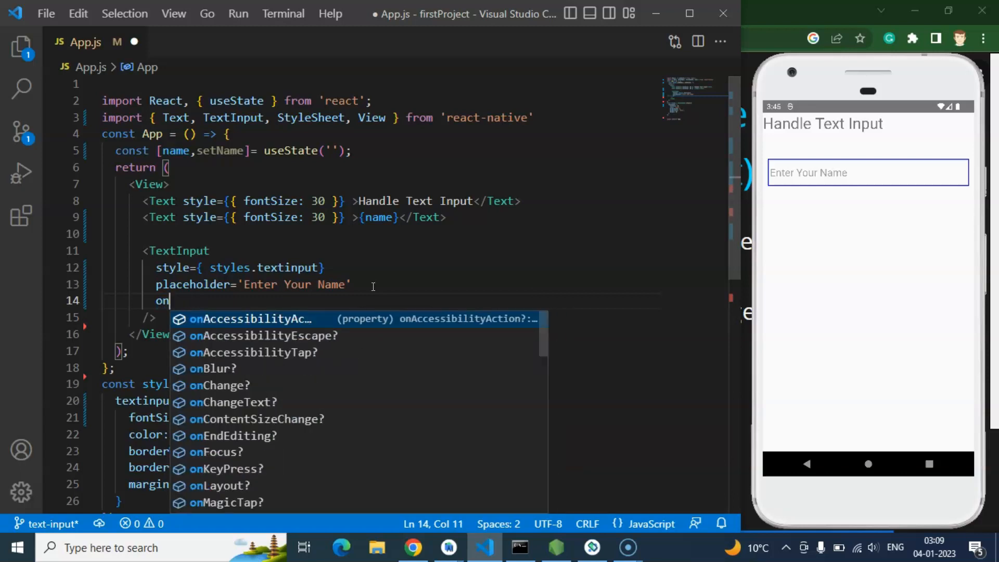
{"action": "type", "text": "ChangeText={"}
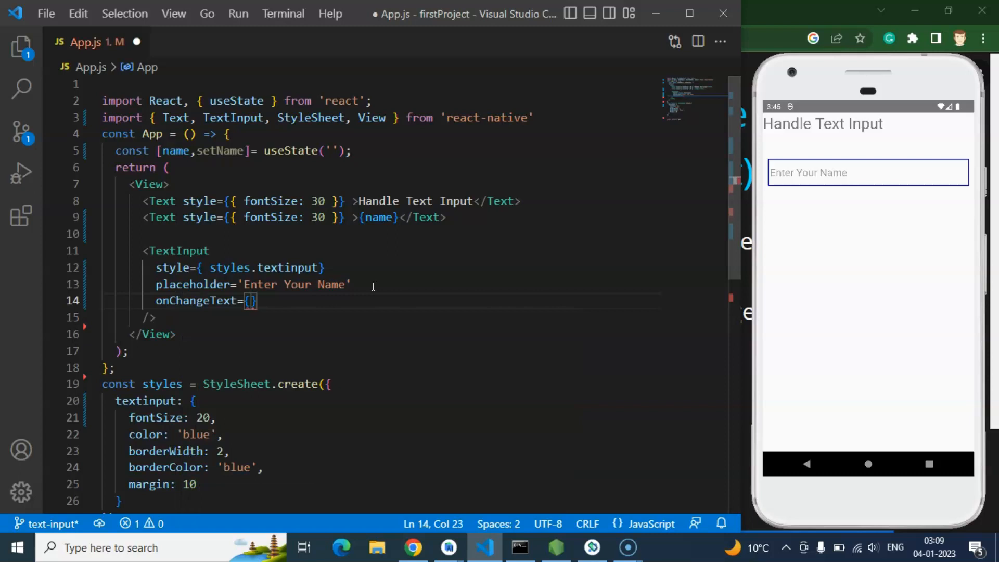
{"action": "type", "text": "()=>"}
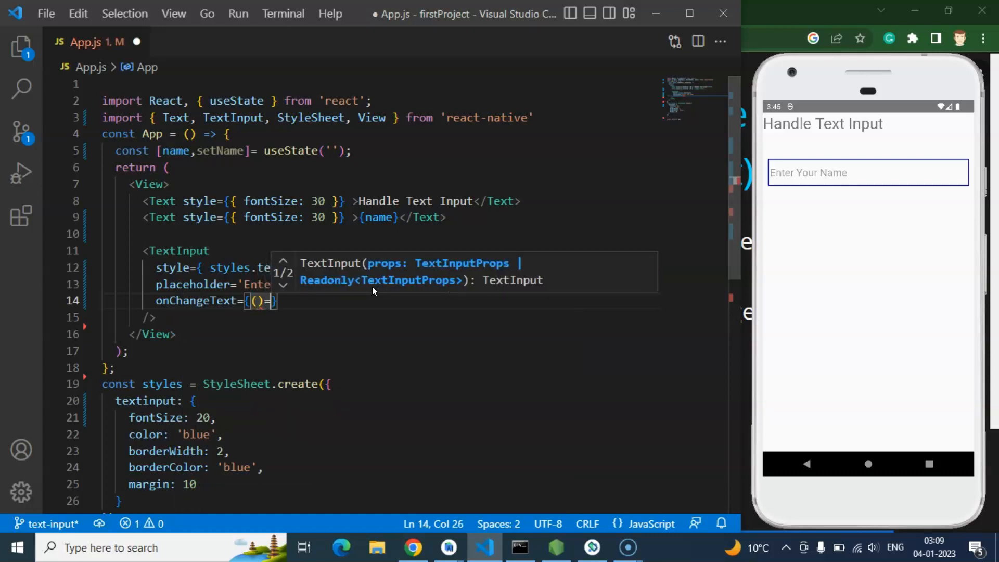
{"action": "type", "text": "text"}
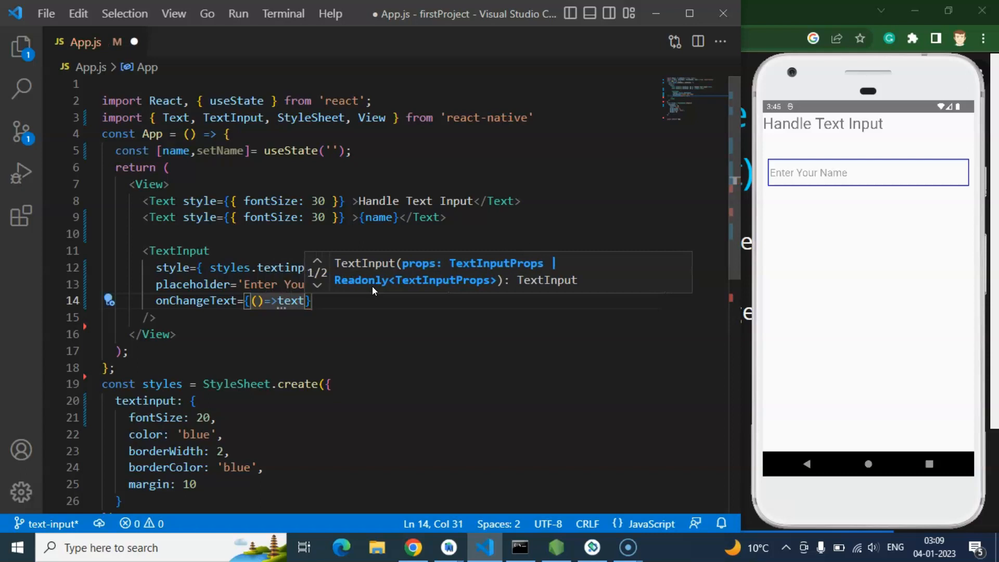
{"action": "double_click", "coordinate": [290, 301]}
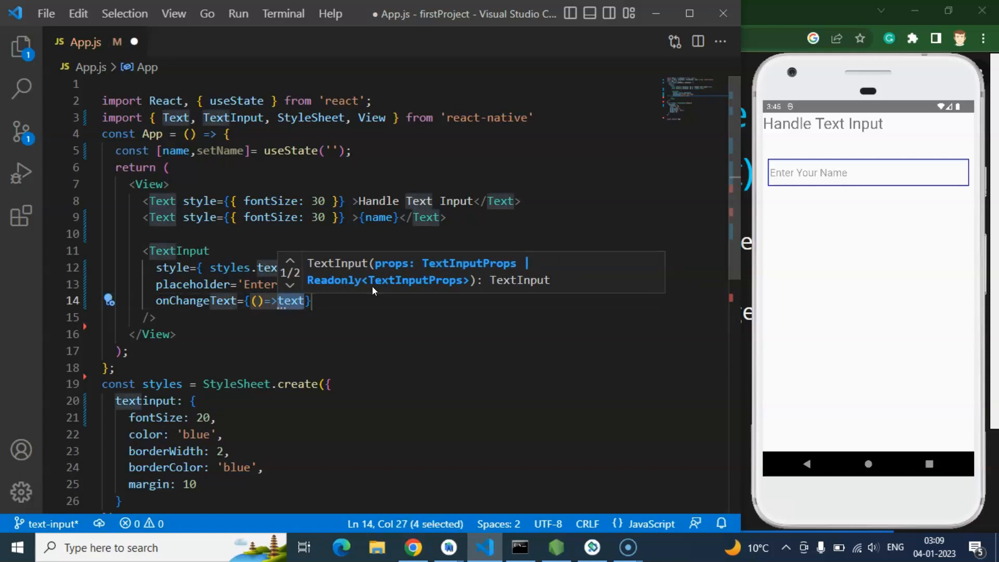
{"action": "type", "text": "name"}
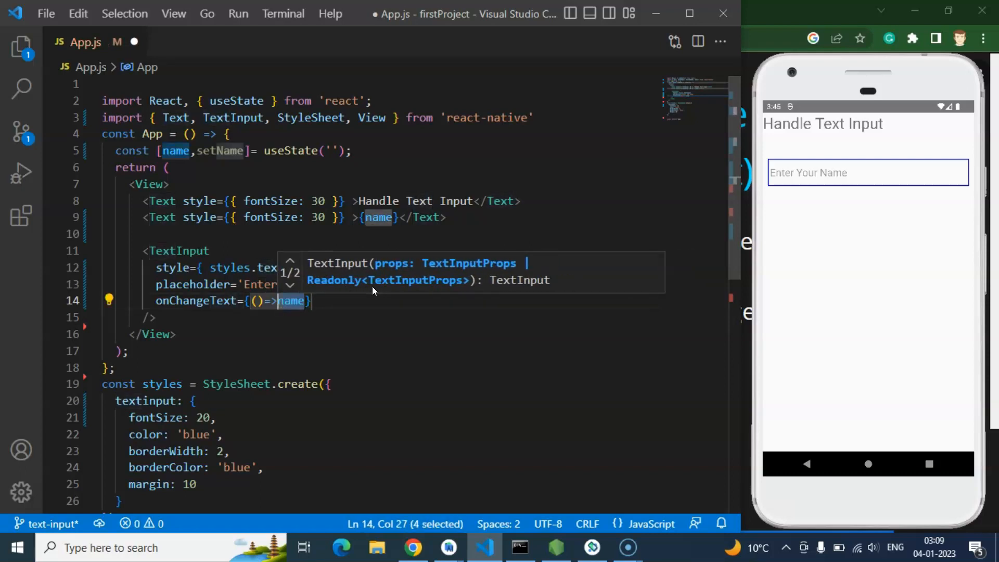
{"action": "type", "text": "setNam"}
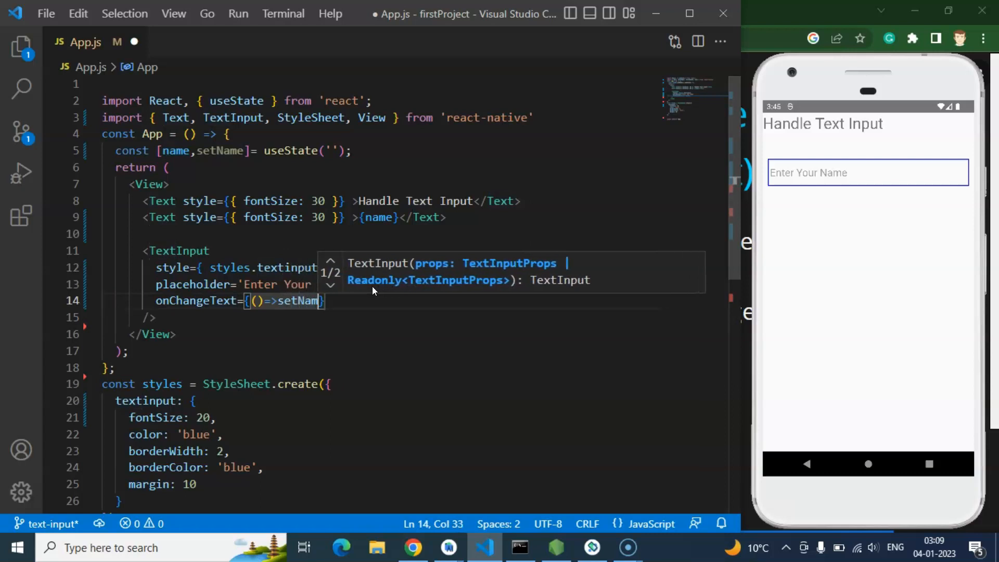
{"action": "type", "text": "()"}
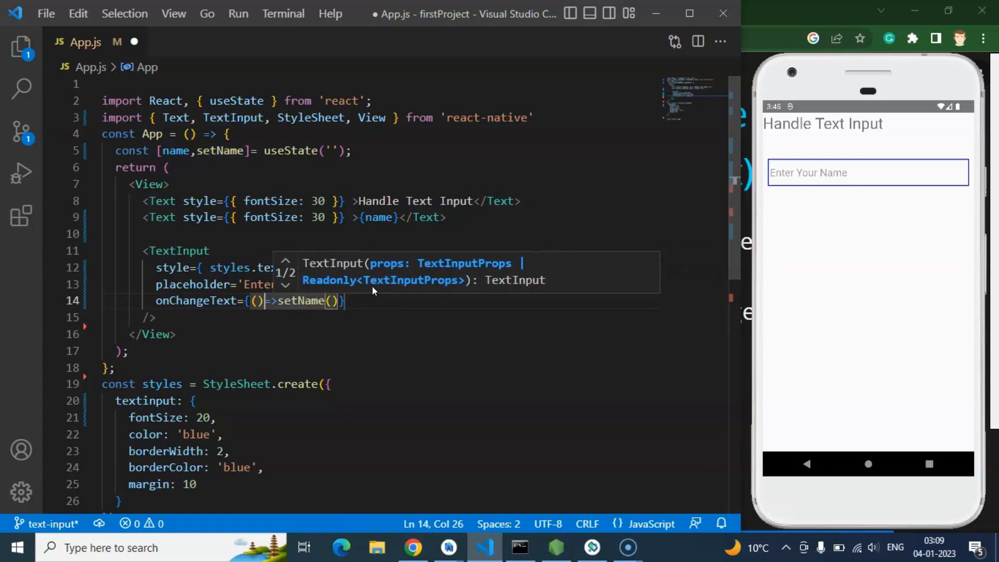
{"action": "type", "text": "text"}
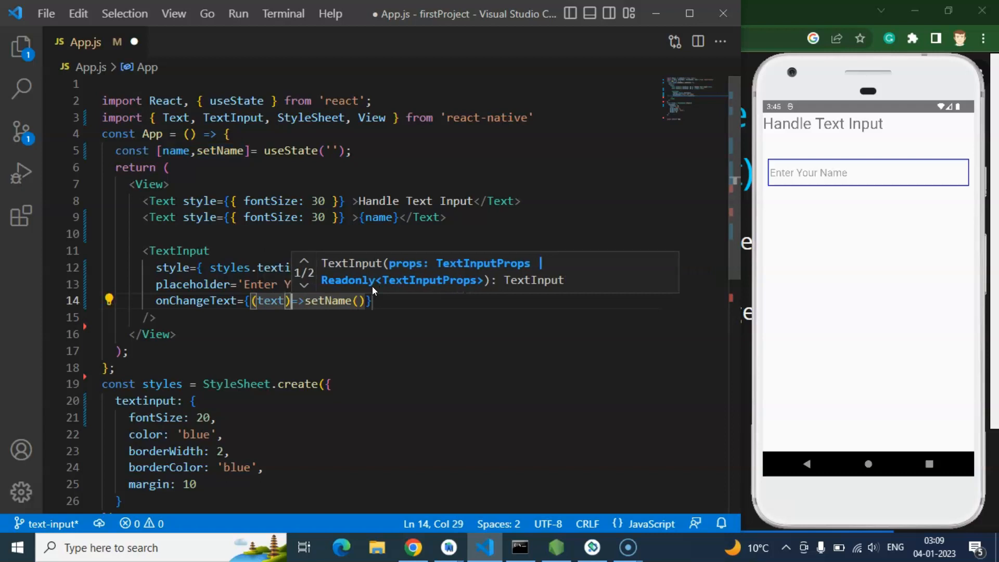
{"action": "type", "text": "text"}
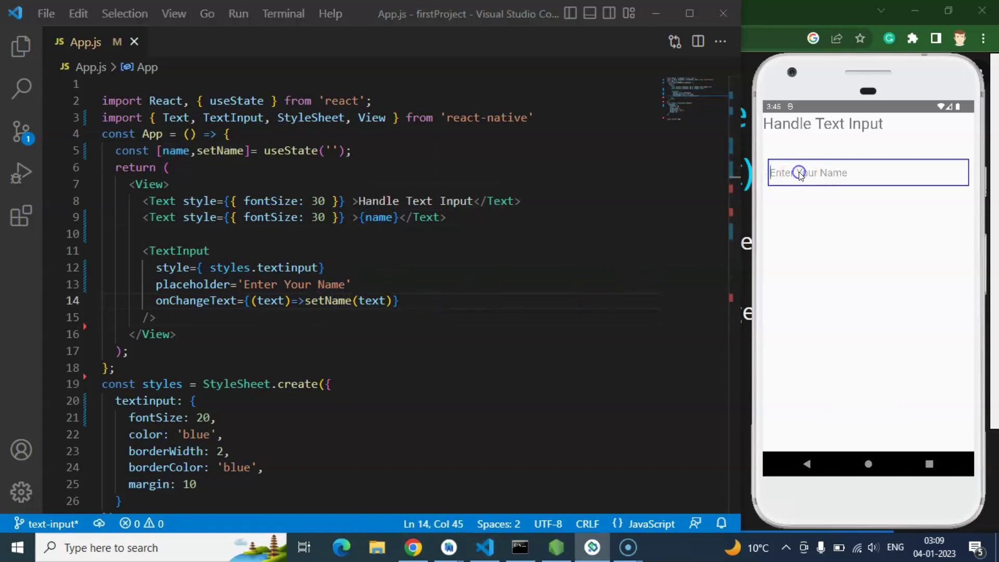
- Prefix the second Text with 'Your Name is : ' before {name} and check live typing in the emulator
{"action": "type", "text": "Hell"}
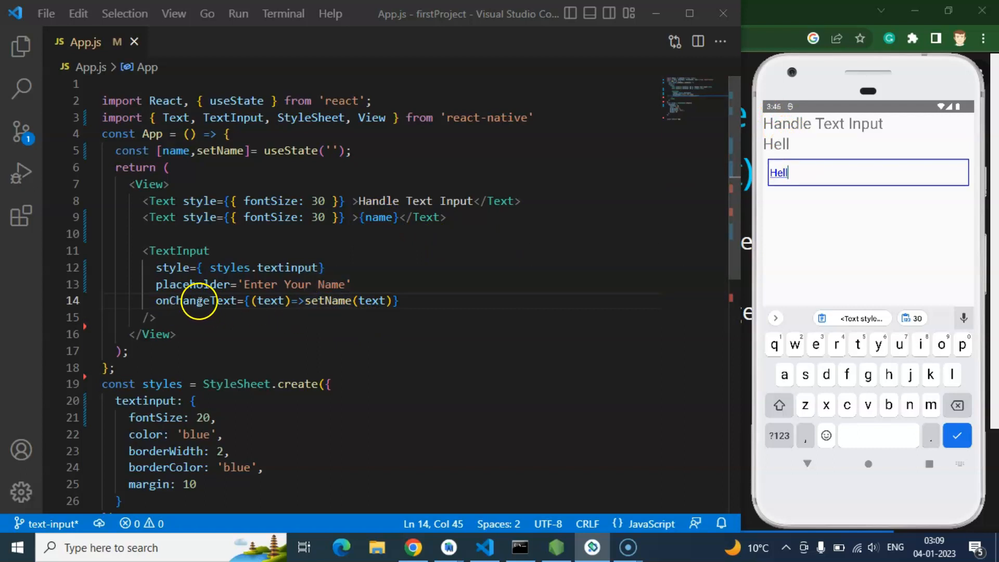
{"action": "mouse_move", "coordinate": [200, 300]}
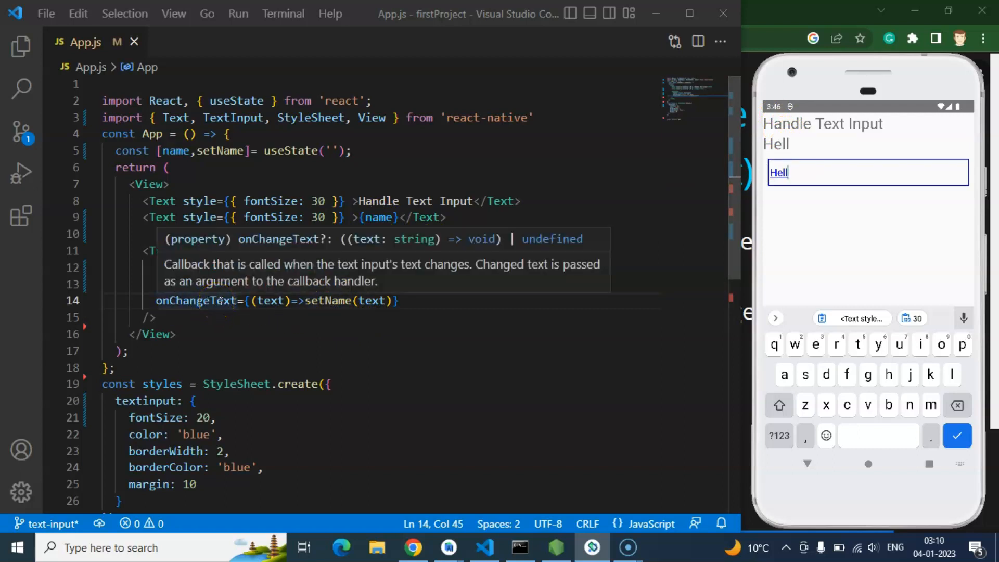
{"action": "double_click", "coordinate": [377, 216]}
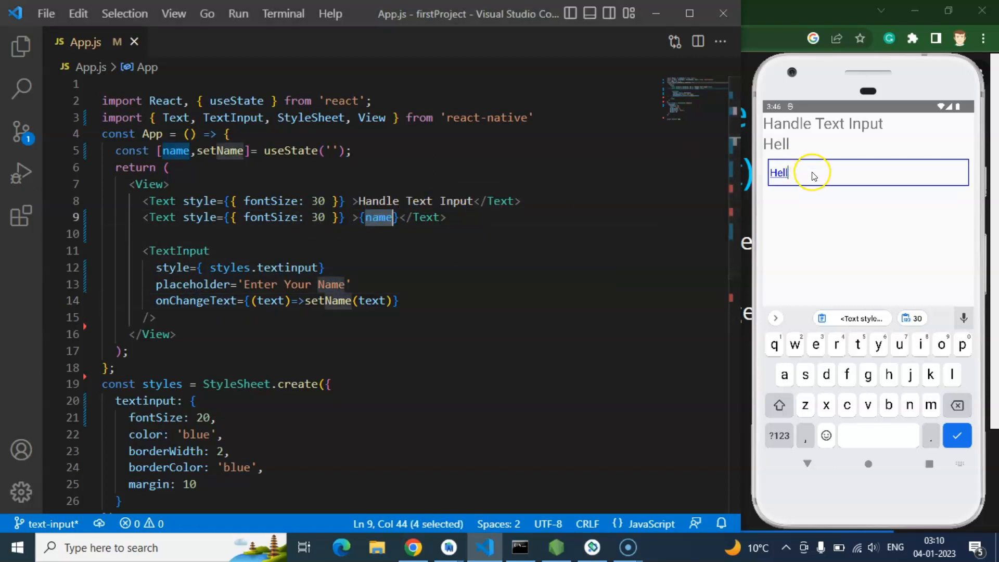
{"action": "left_click", "coordinate": [858, 345]}
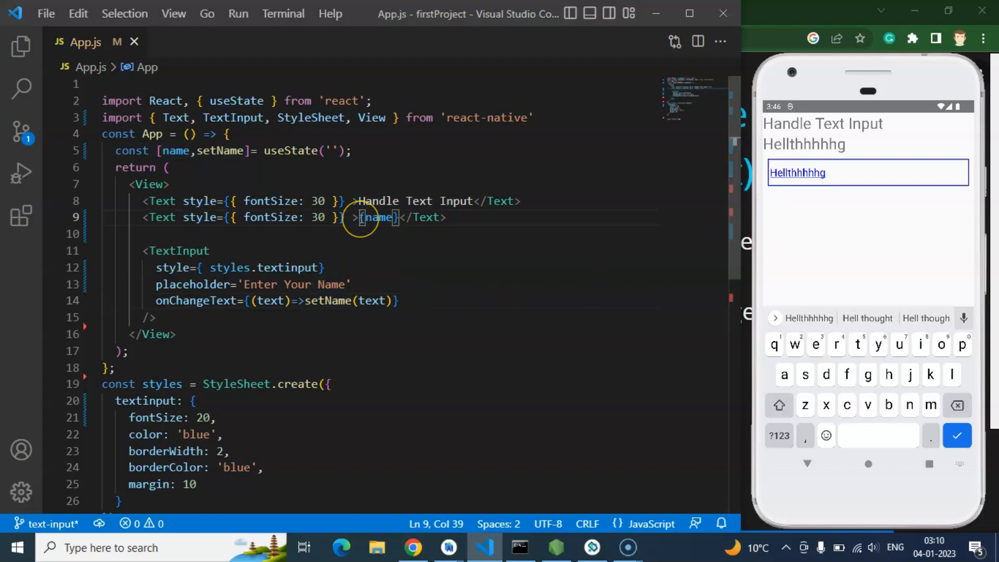
{"action": "type", "text": "Your Name is :"}
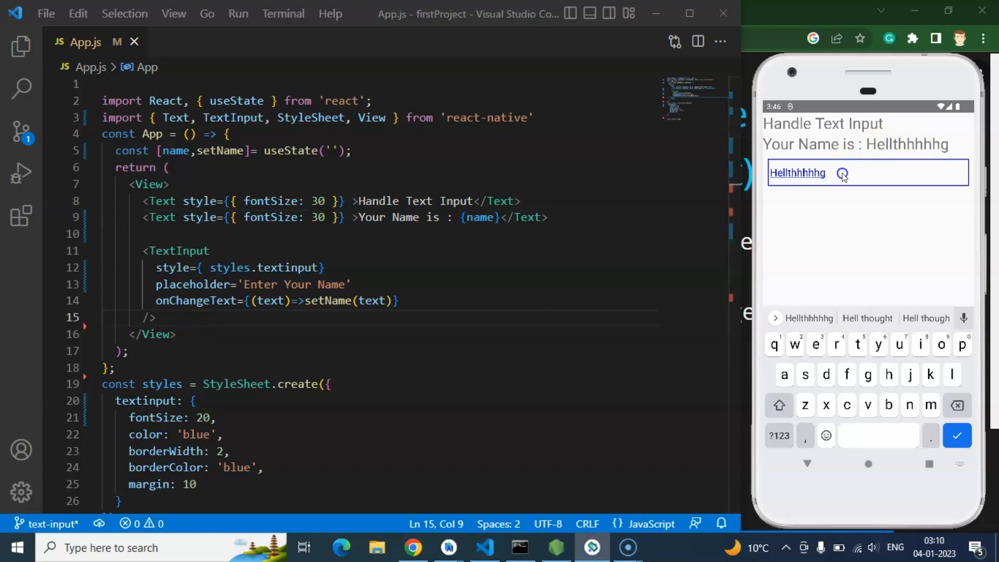
{"action": "left_click", "coordinate": [842, 173]}
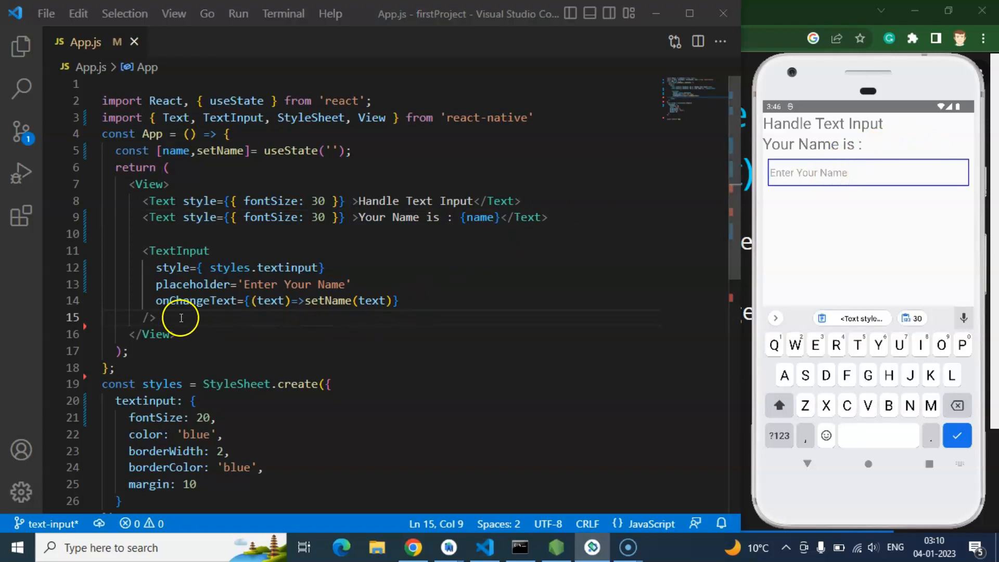
- Add a self-closed <Button title='Clear Text Input' /> after the TextInput, importing Button from react-native
{"action": "type", "text": "<"}
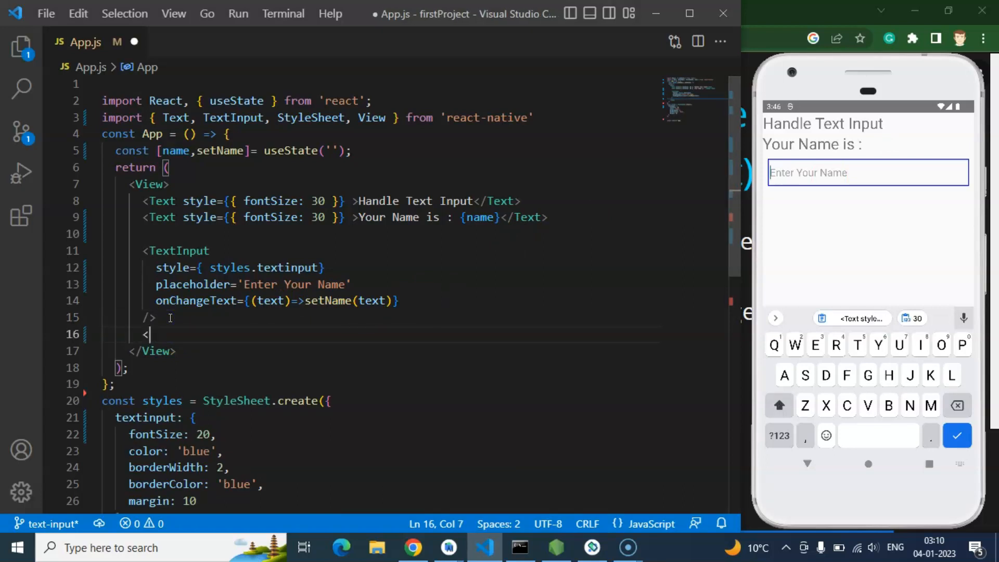
{"action": "type", "text": "Button"}
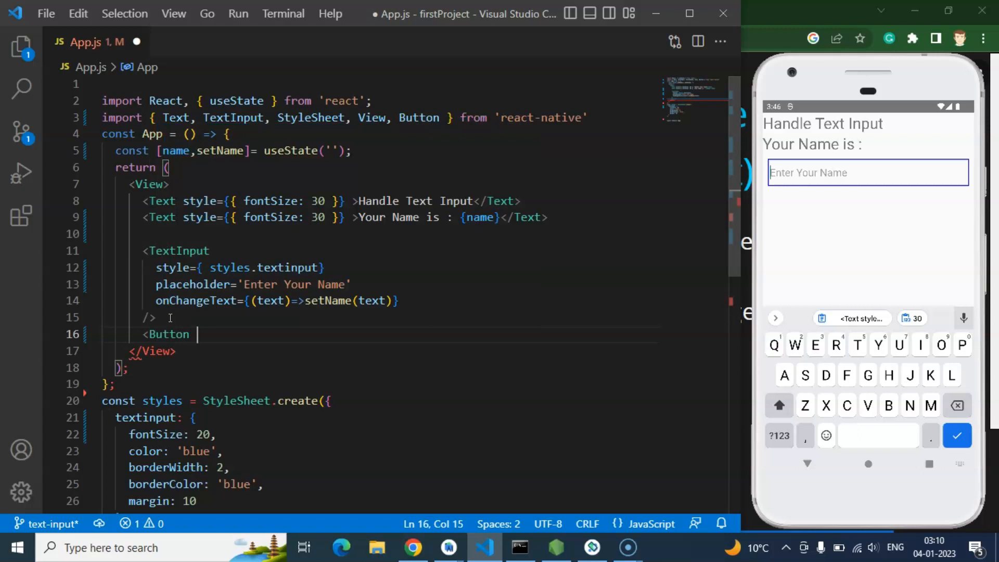
{"action": "type", "text": "/>"}
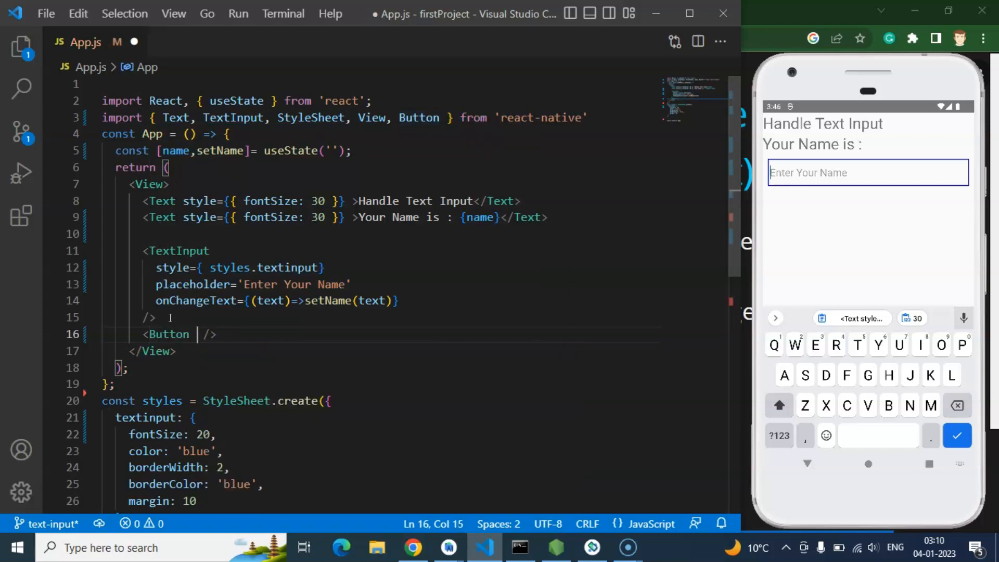
{"action": "type", "text": "title=''"}
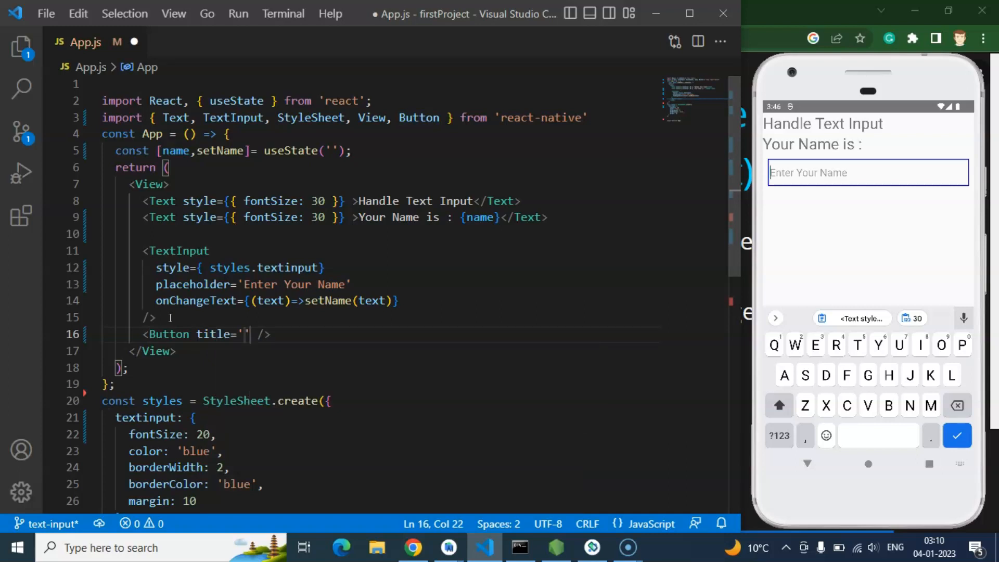
{"action": "type", "text": "Clear"}
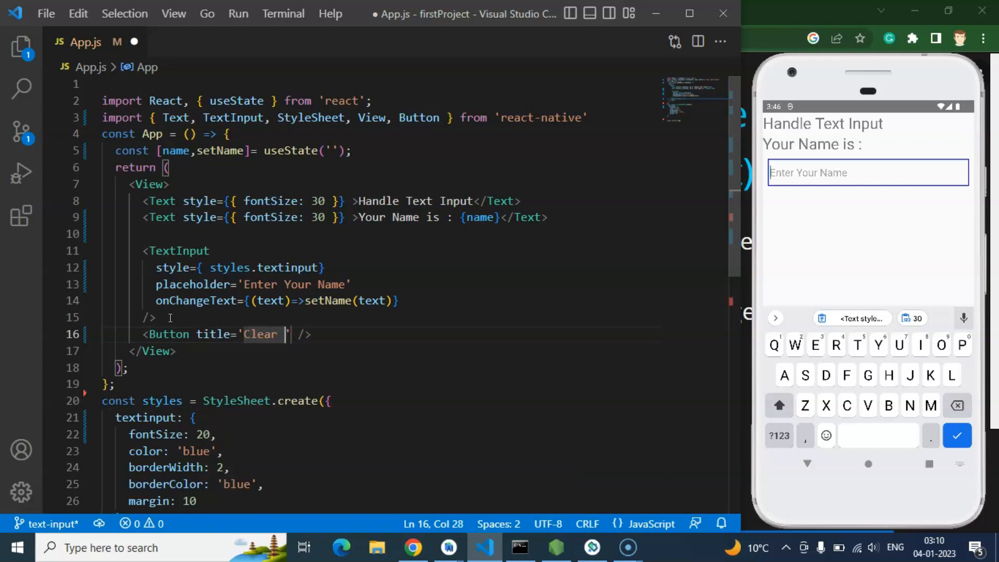
{"action": "type", "text": "In"}
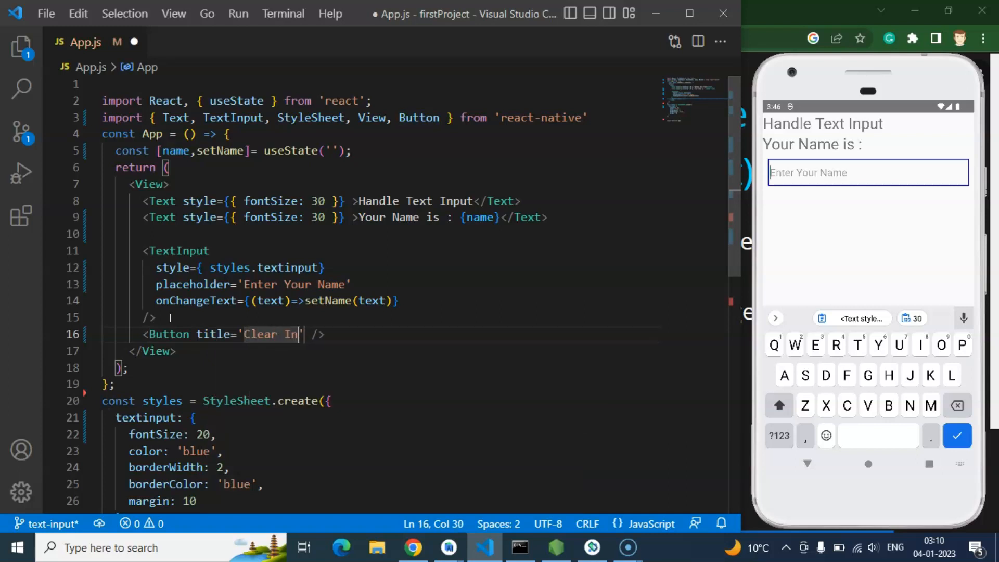
{"action": "key", "text": "Backspace"}
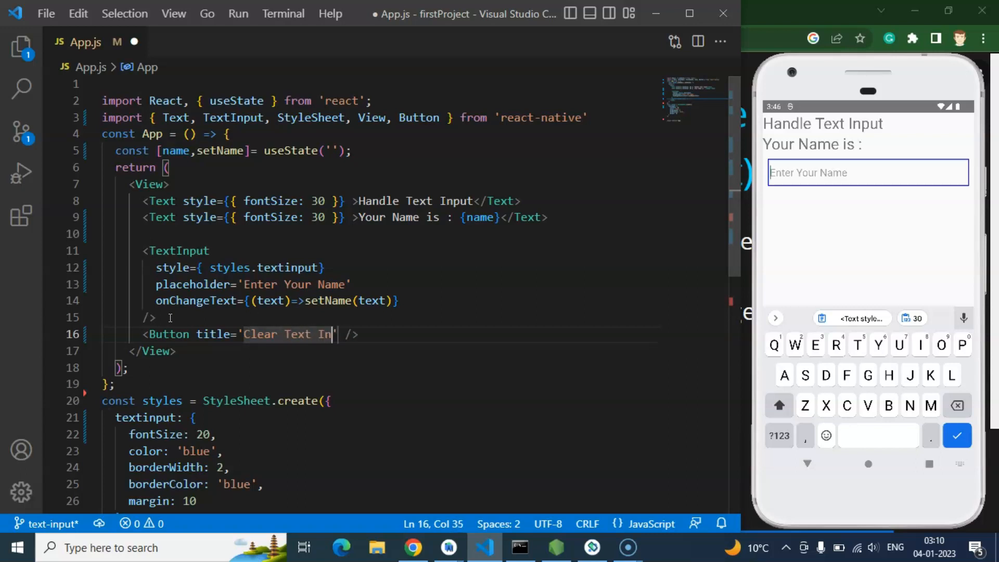
{"action": "type", "text": "put"}
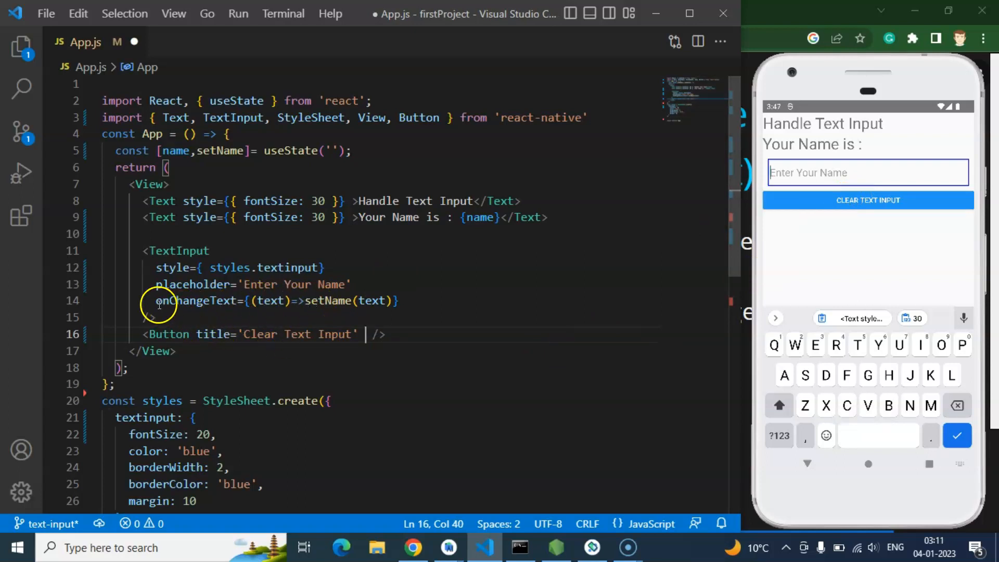
- Give the button onPress={()=>setName('')} so it clears the name state
{"action": "type", "text": "onp"}
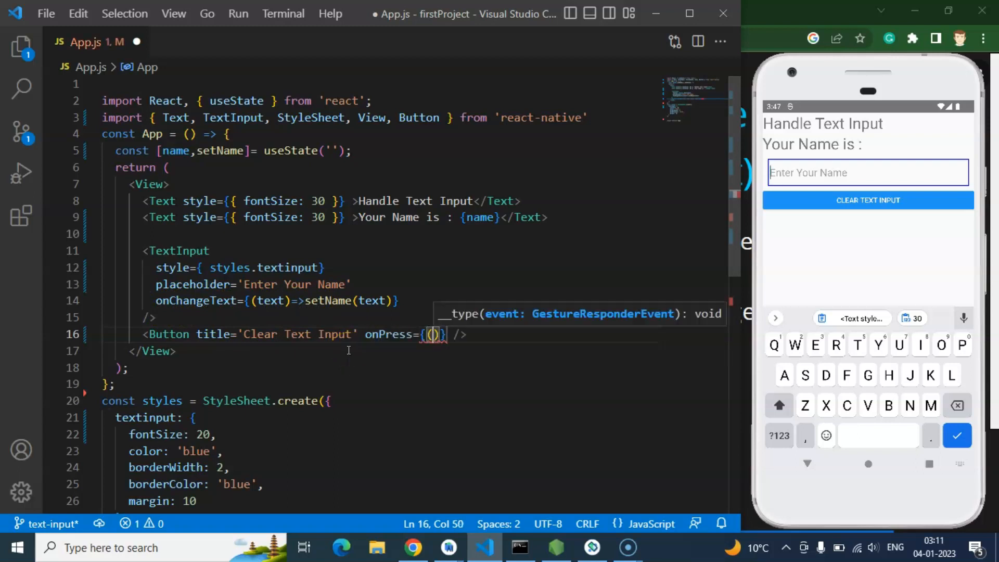
{"action": "type", "text": "=>"}
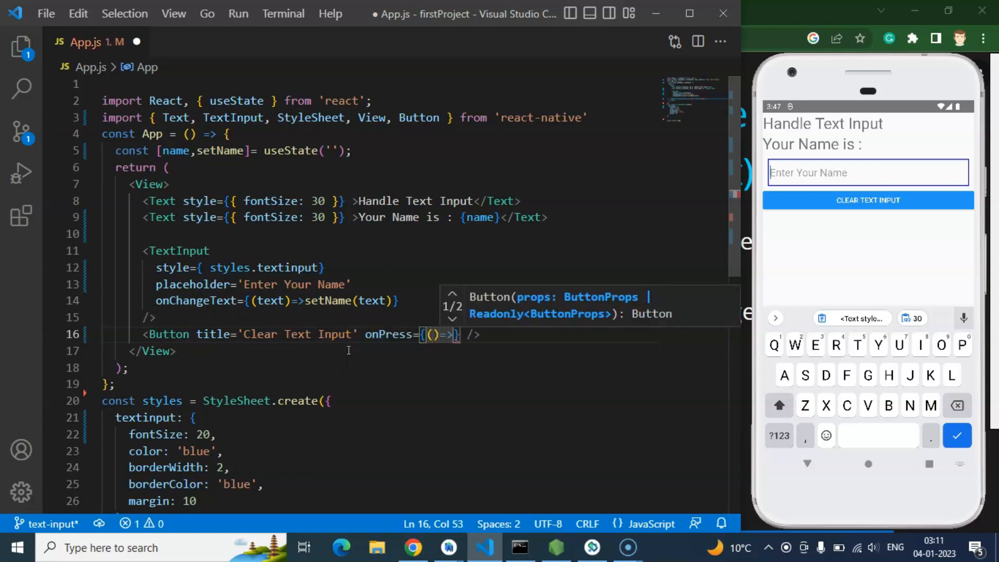
{"action": "type", "text": "setName("}
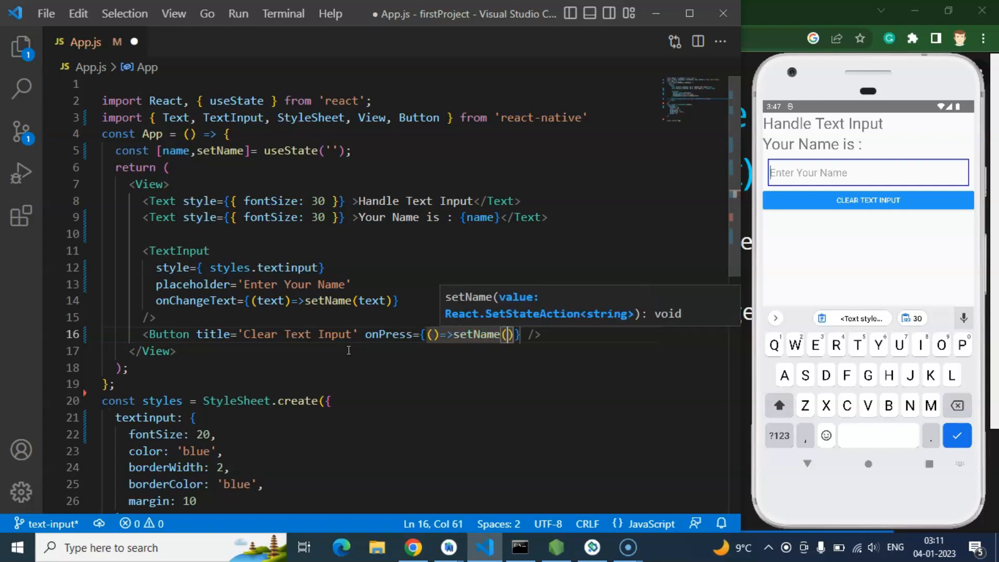
{"action": "type", "text": "''"}
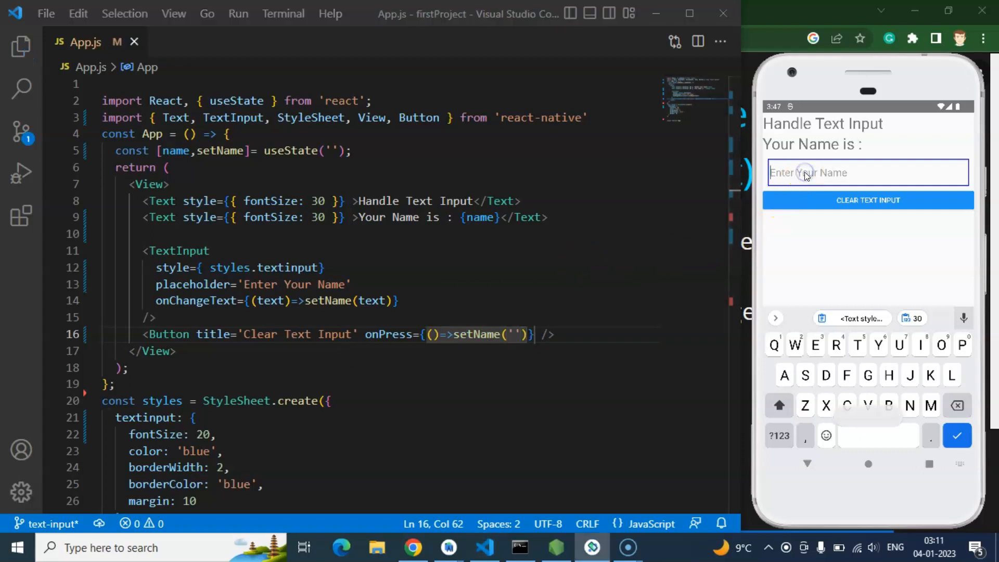
- Test clearing the name Peter in the emulator, then start a value= prop on the TextInput
{"action": "type", "text": "Pet"}
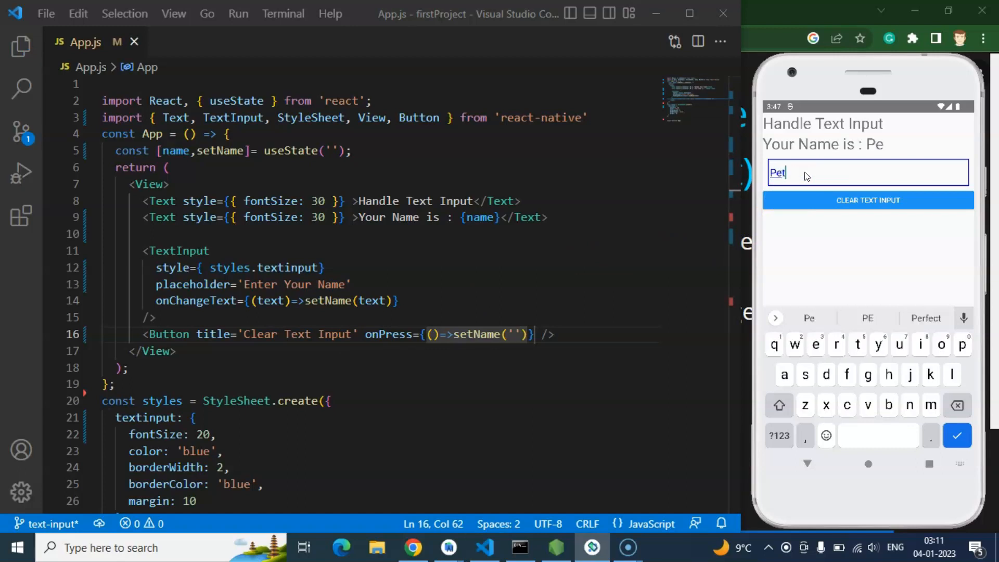
{"action": "type", "text": "erbbbbddh"}
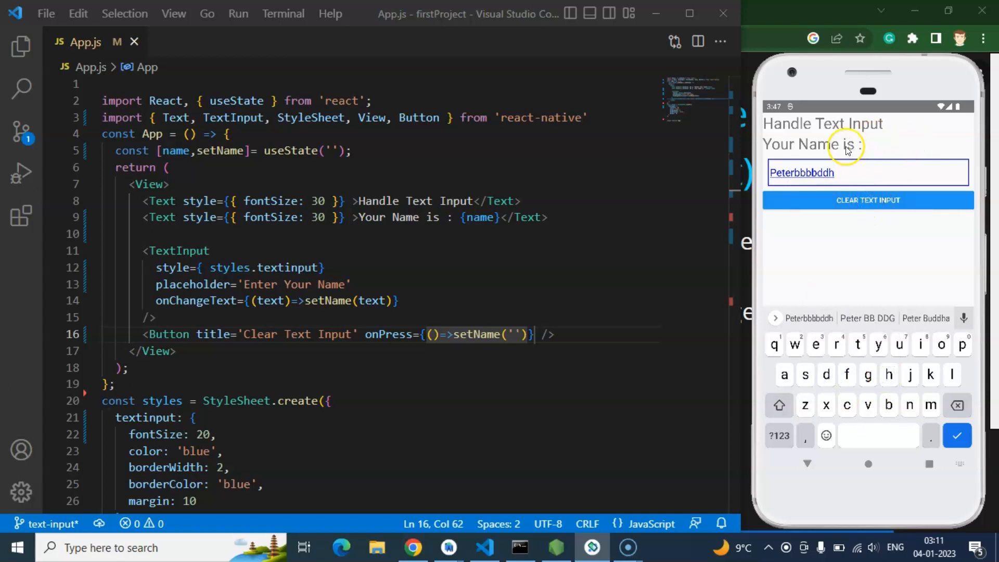
{"action": "mouse_move", "coordinate": [926, 146]}
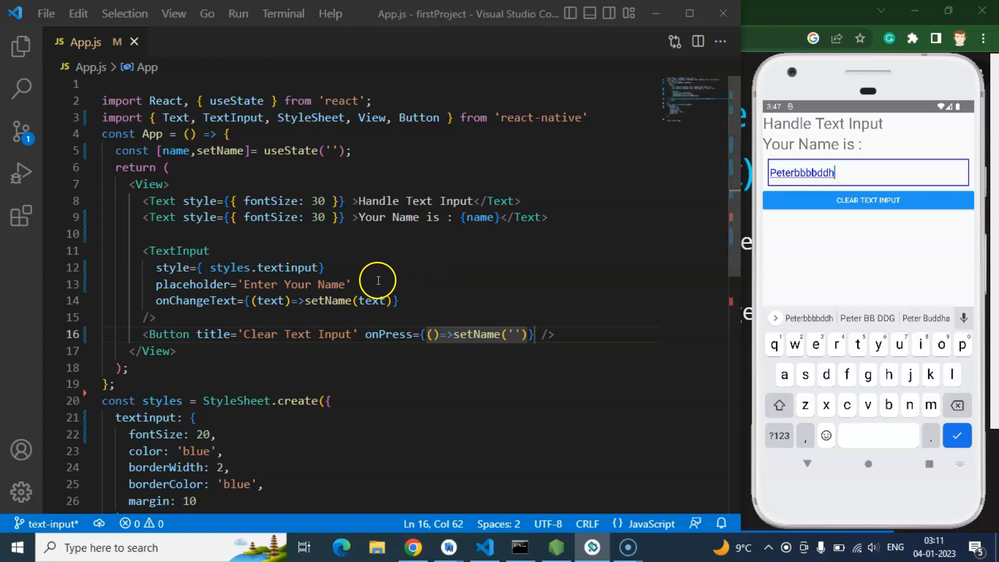
{"action": "type", "text": "value="}
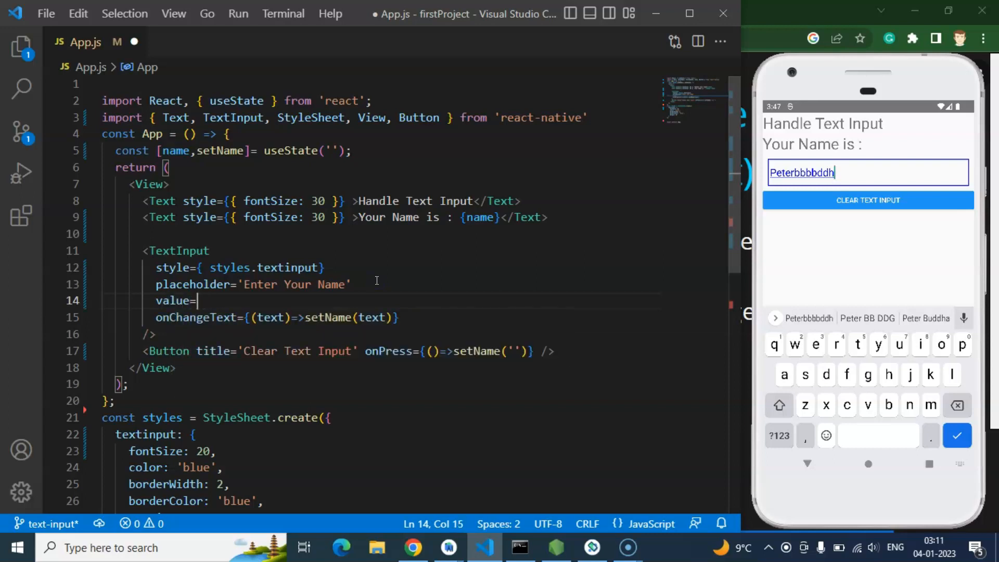
- Set the TextInput prop to value={name} and highlight setName in the clear handler
{"action": "type", "text": "{name}"}
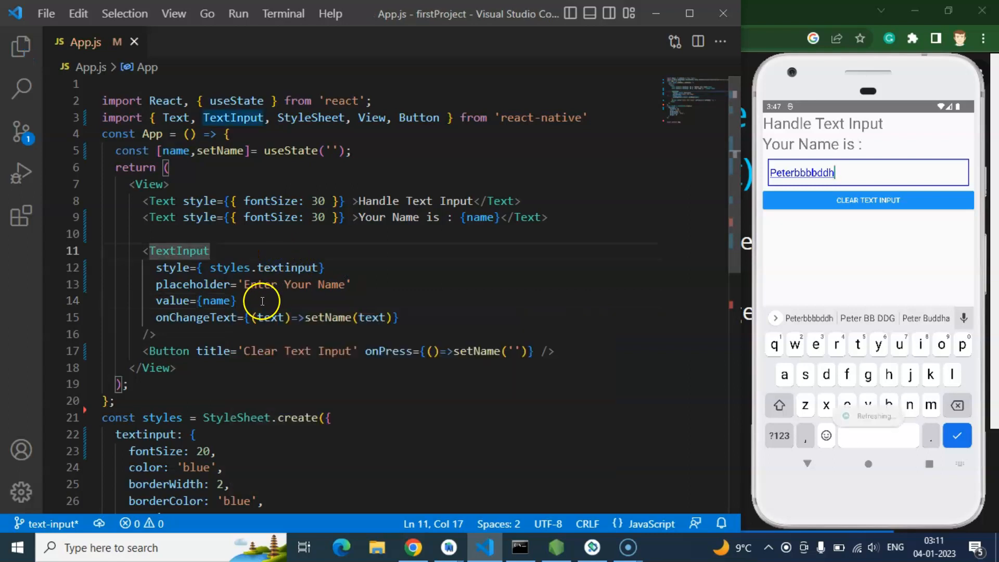
{"action": "left_click", "coordinate": [867, 199]}
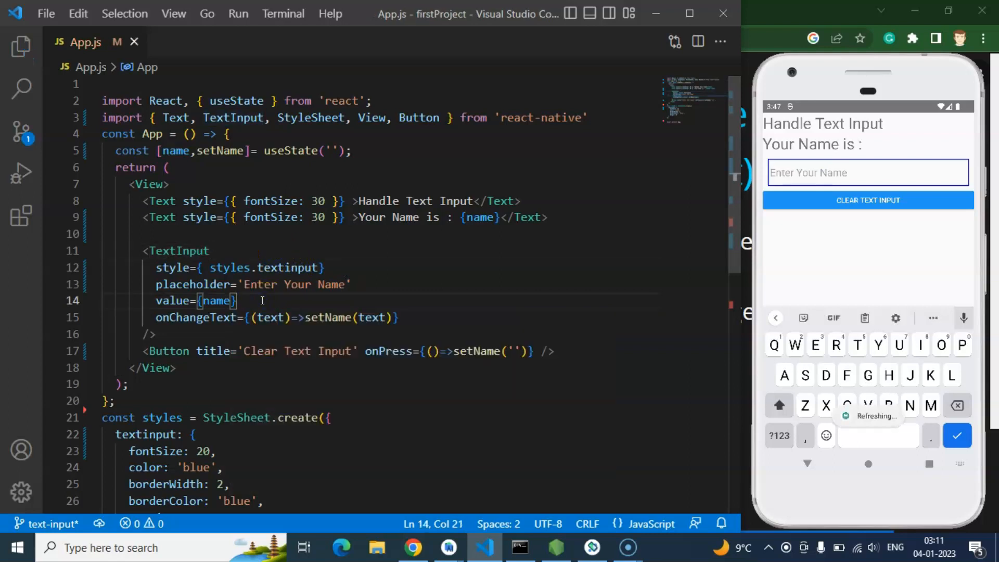
{"action": "left_click", "coordinate": [480, 352]}
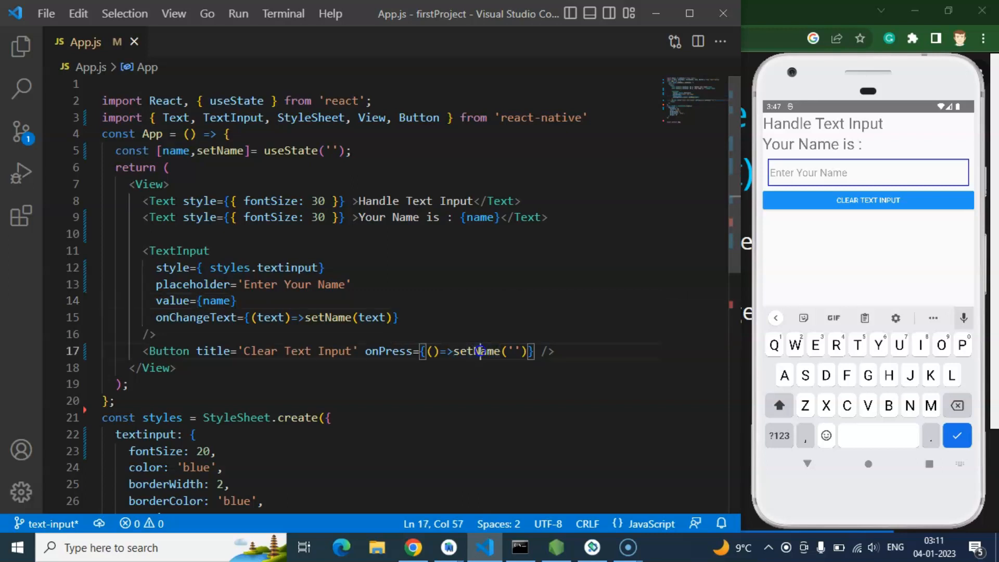
{"action": "double_click", "coordinate": [477, 352]}
{"action": "type", "text": "Pet"}
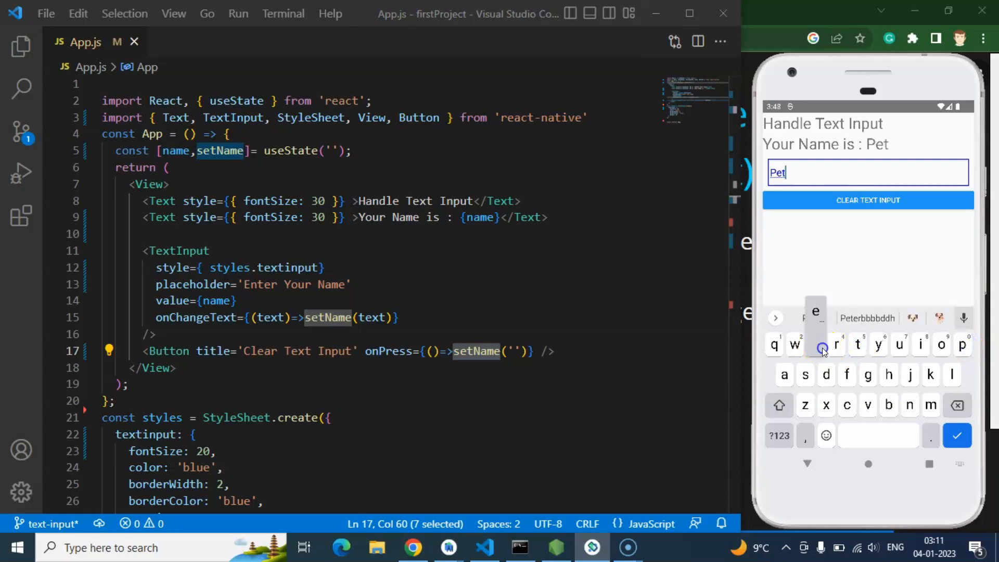
- Enter Peter in the emulator and clear it, emptying both field and label
{"action": "type", "text": "er"}
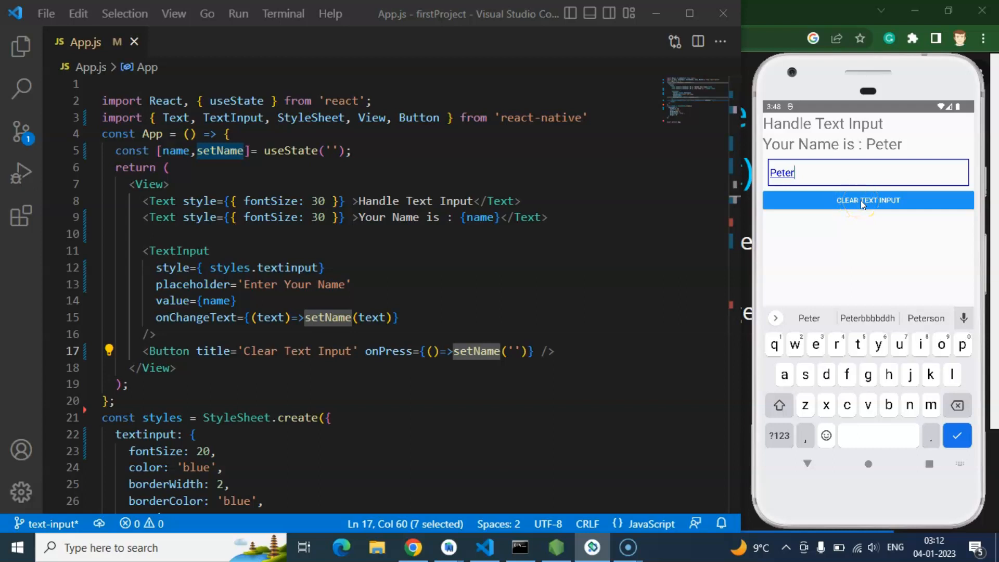
{"action": "left_click", "coordinate": [868, 201]}
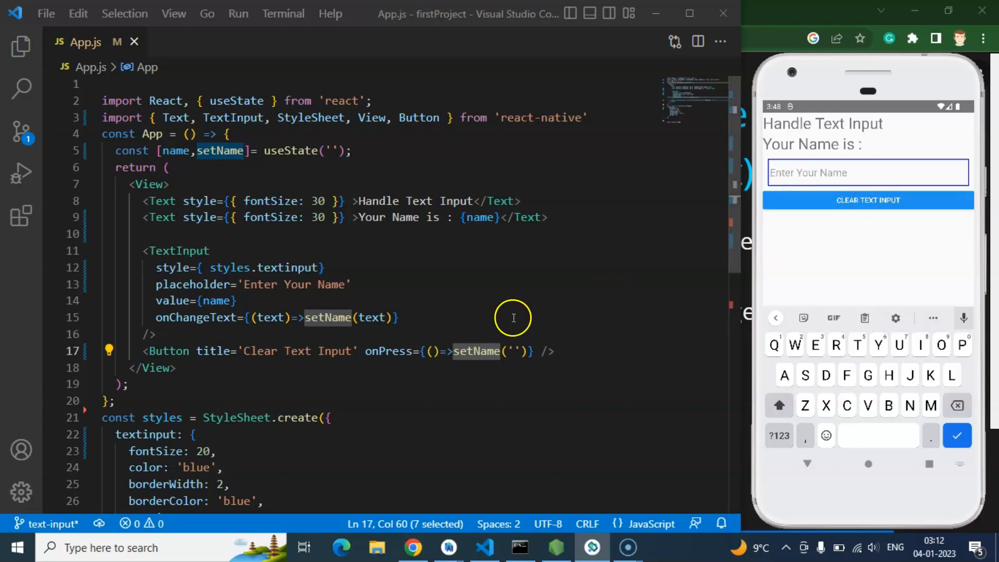
{"action": "mouse_move", "coordinate": [414, 547]}
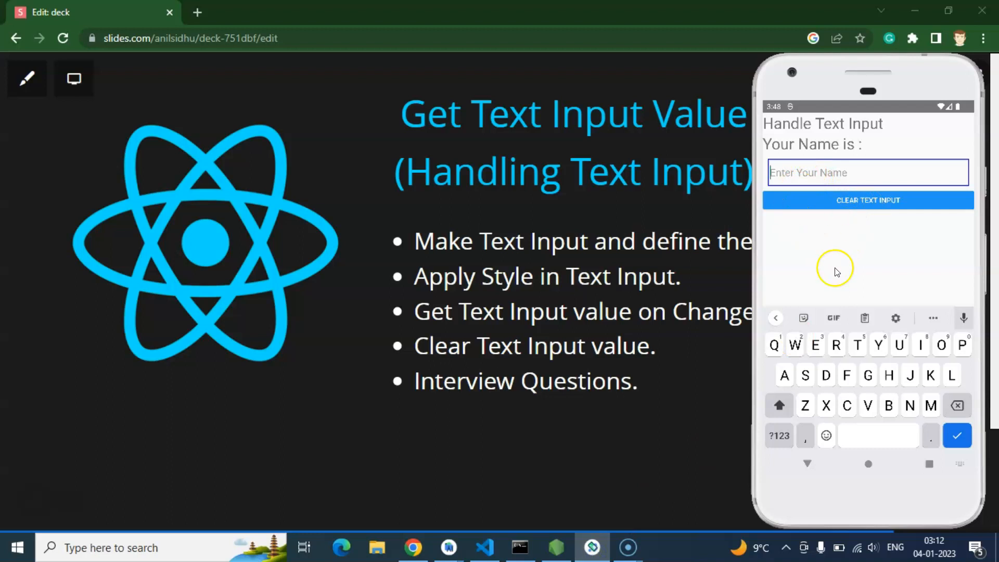
{"action": "mouse_move", "coordinate": [837, 272]}
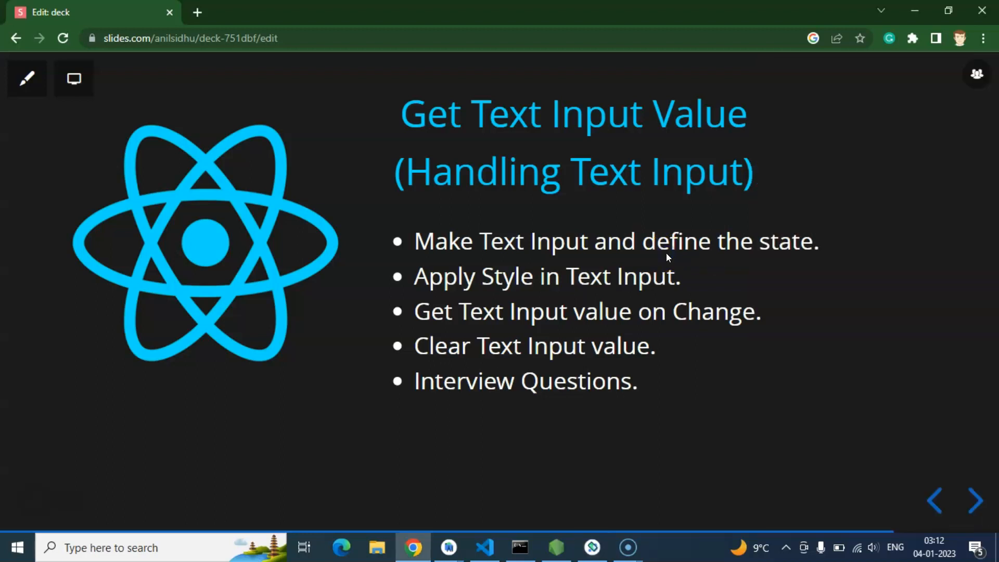
- Advance the Slides.com deck to the closing 'Support me' slide
{"action": "left_click", "coordinate": [972, 500]}
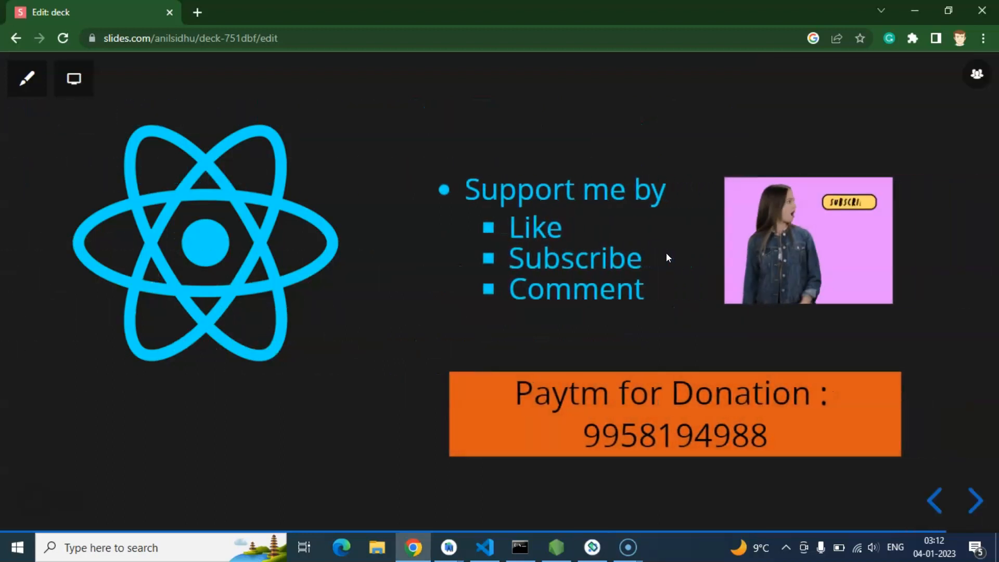